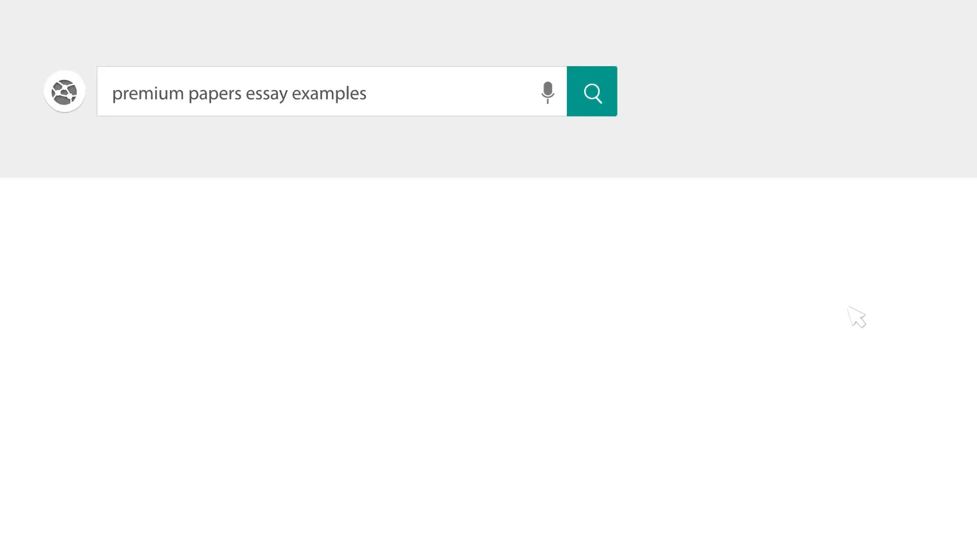
- Title the document 'The Influence of Video Games on Family Relationships' as a centred heading
left_click(592, 92)
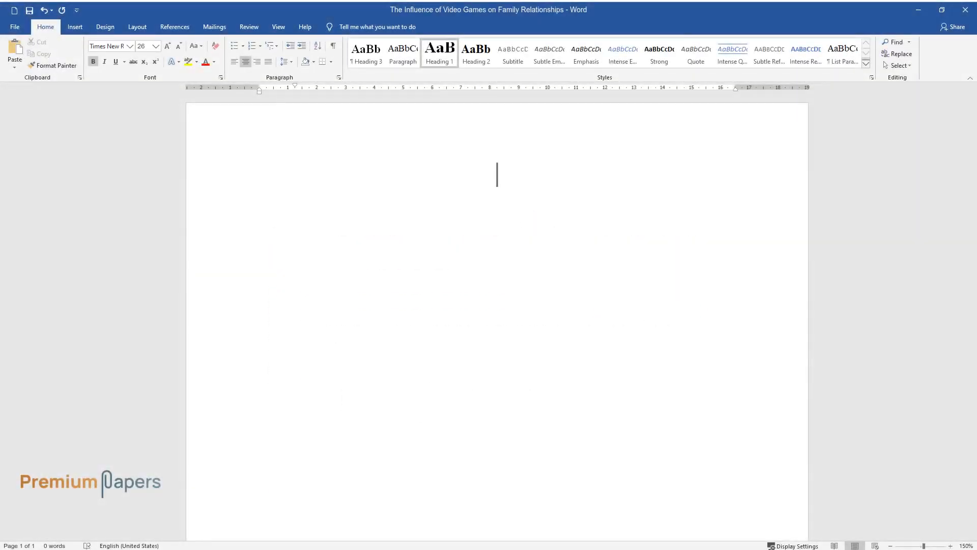
type("The Influence of Video Games on Family Relationships")
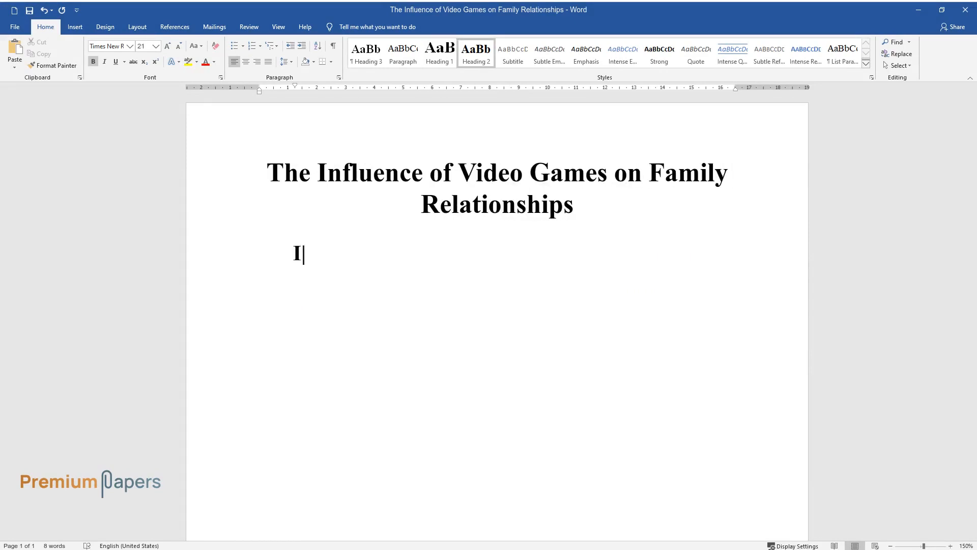
- Add the Introduction heading and open the paragraph on advancing technology and gaming debates
type("Introduction")
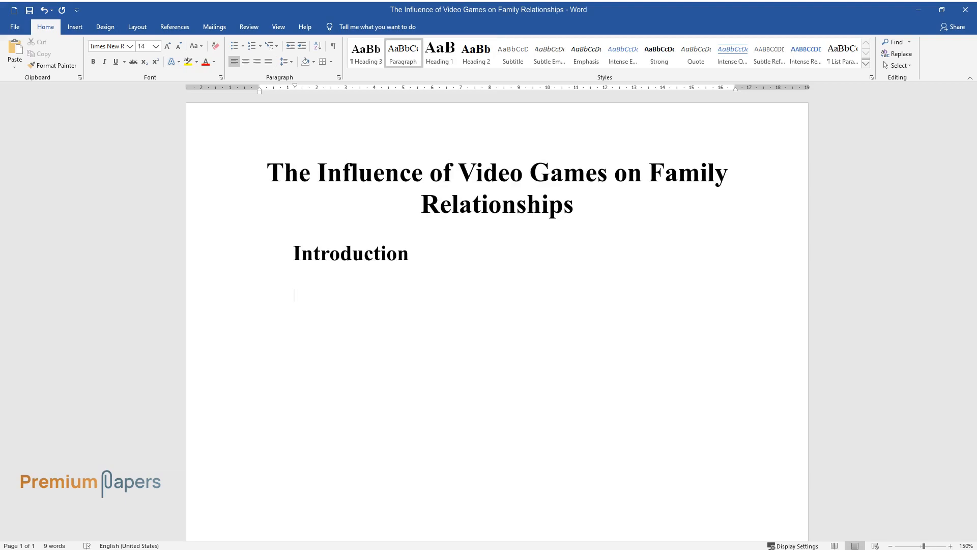
type("There is no secret t")
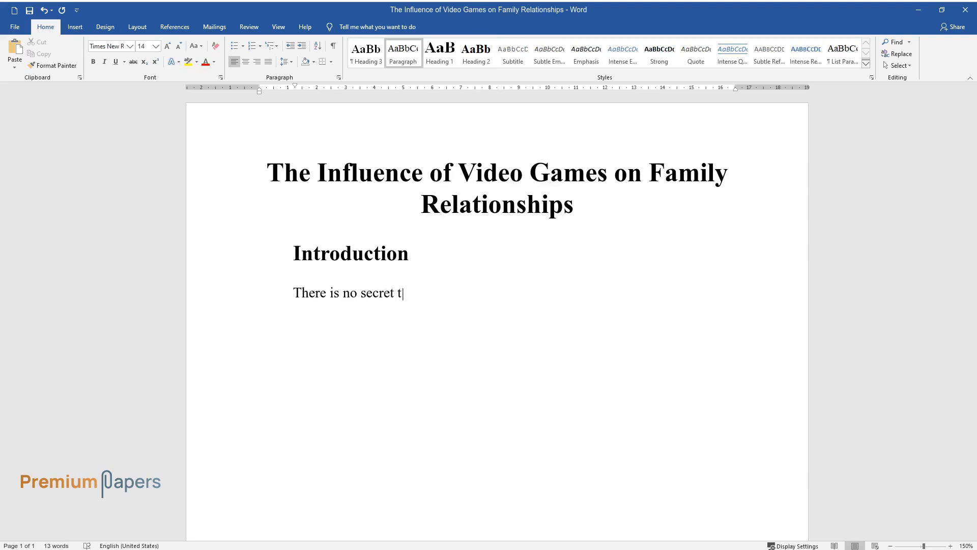
type("hat the world of technology is gett")
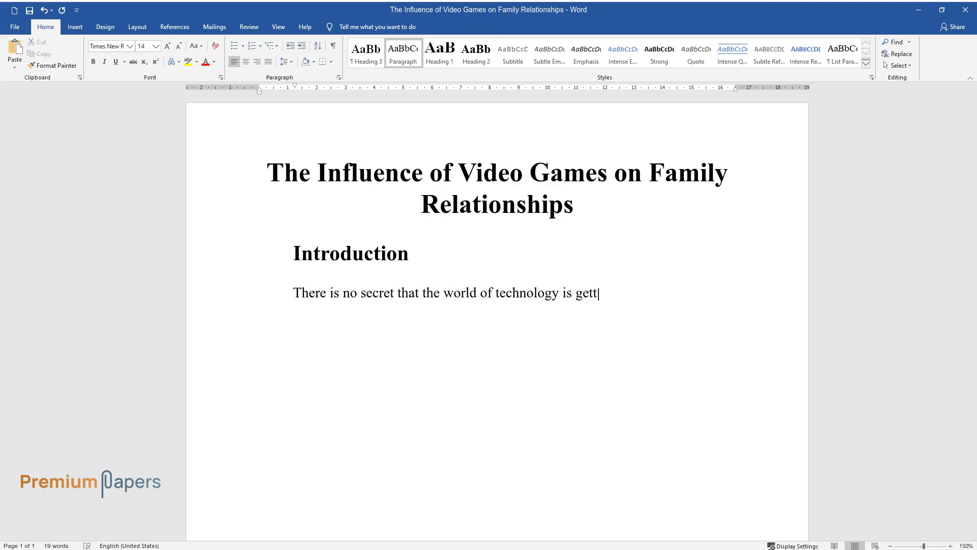
type("ing more advanced with each day. Nowadays, many children spend their f")
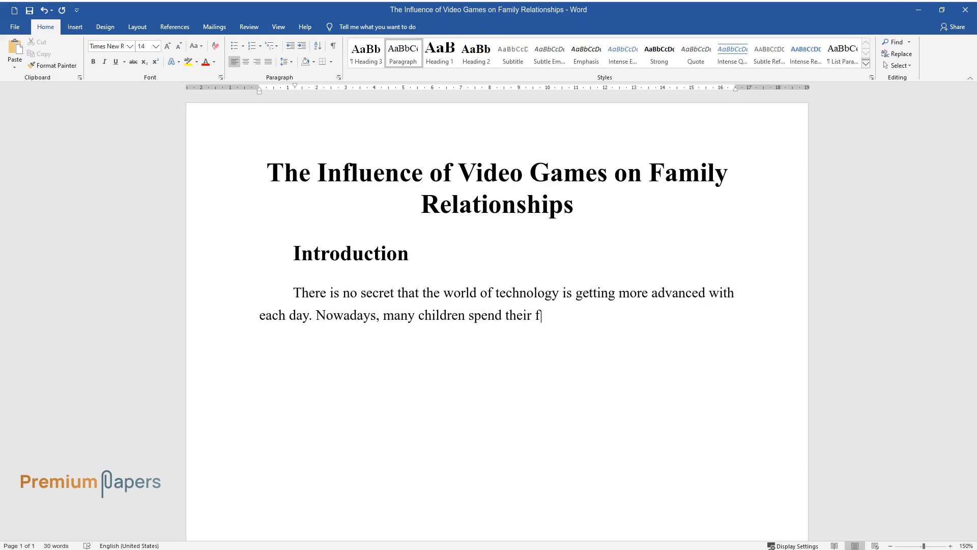
type("ree time in front of a computer mon")
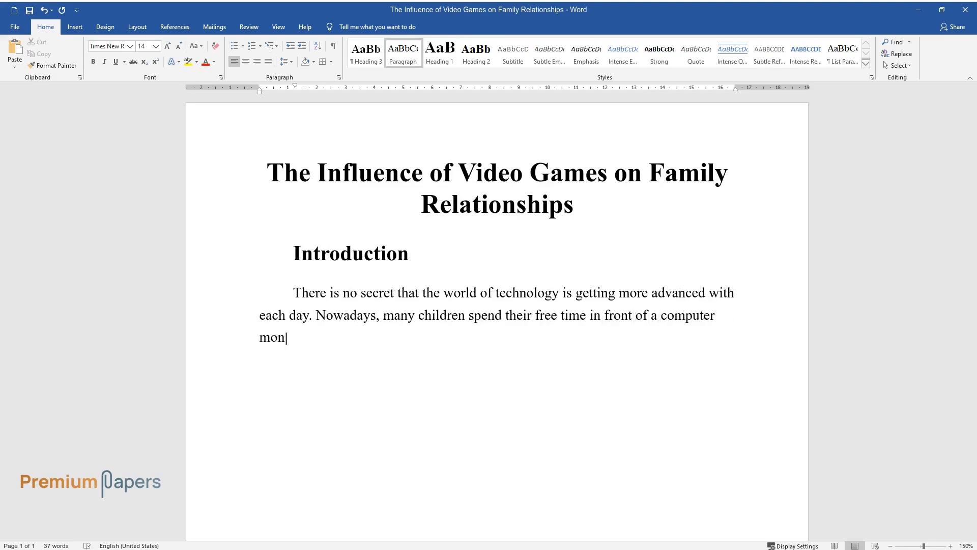
type("itor, playing their favorite games,")
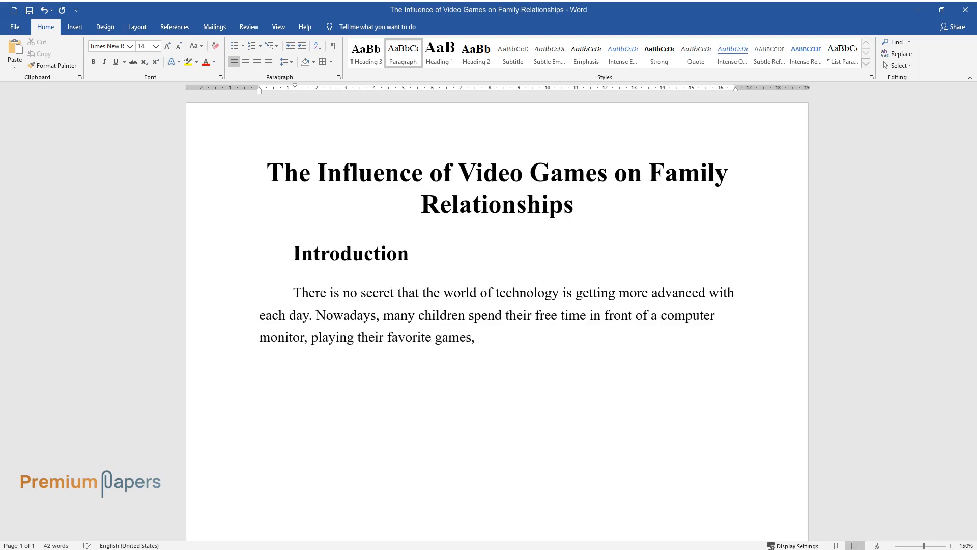
type("where the virtual world beckons with")
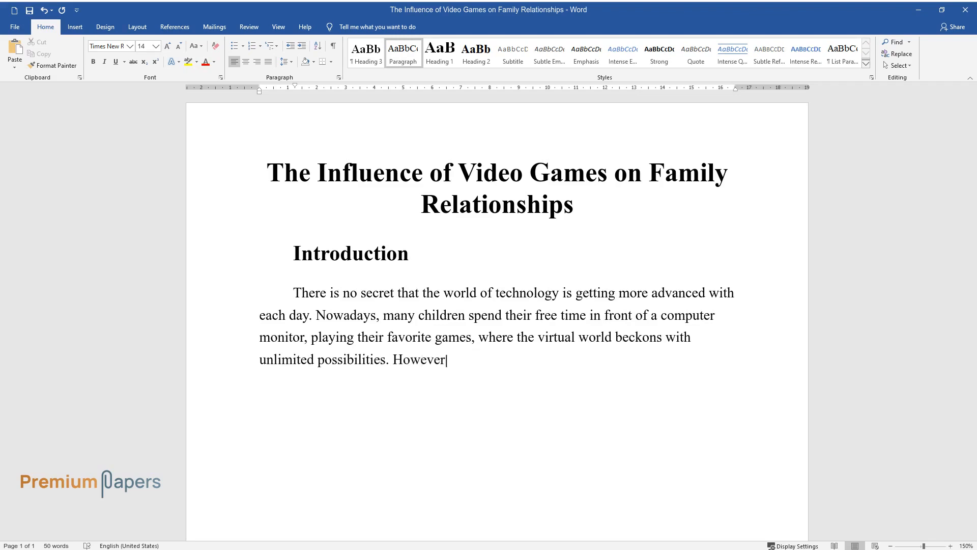
type(", there is an ongoing debate on how")
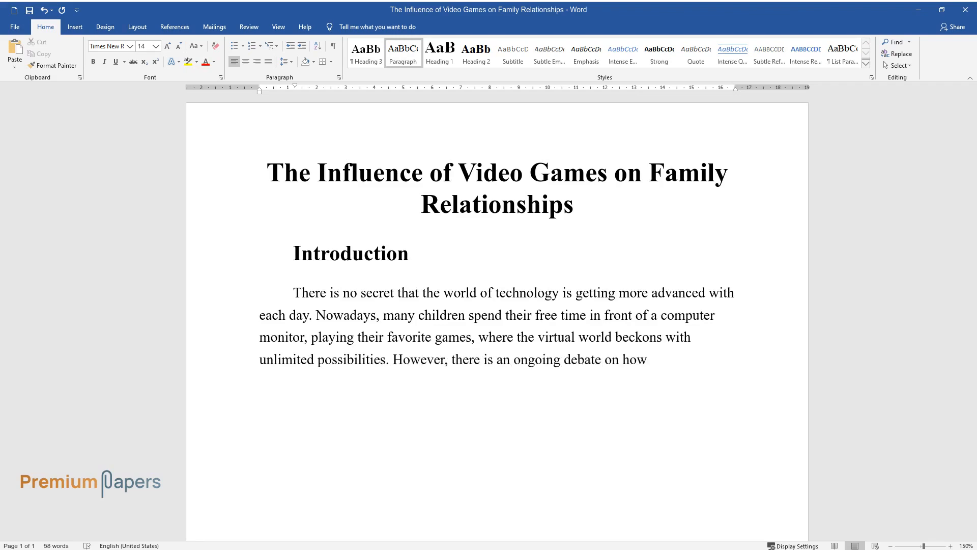
type("video games affect family bonds and")
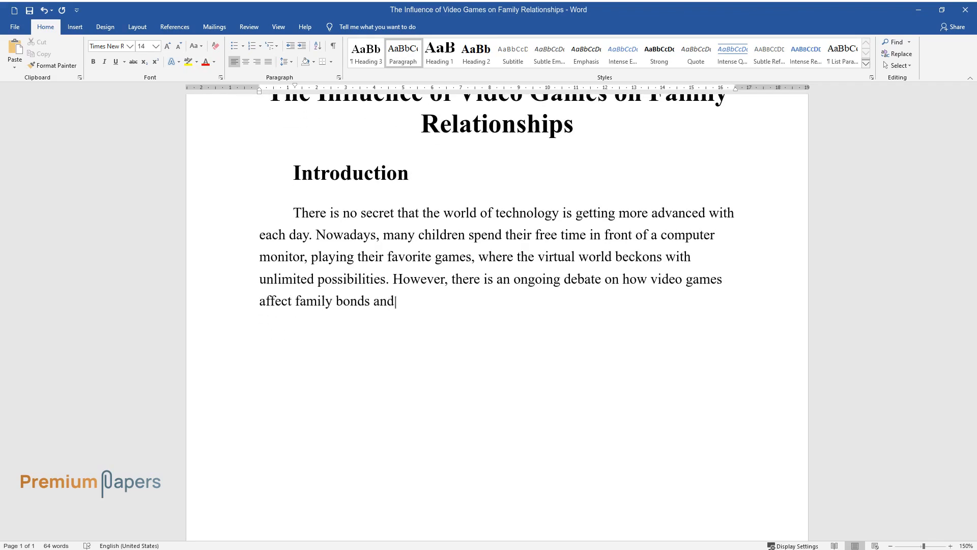
type("whether such games are harmful to")
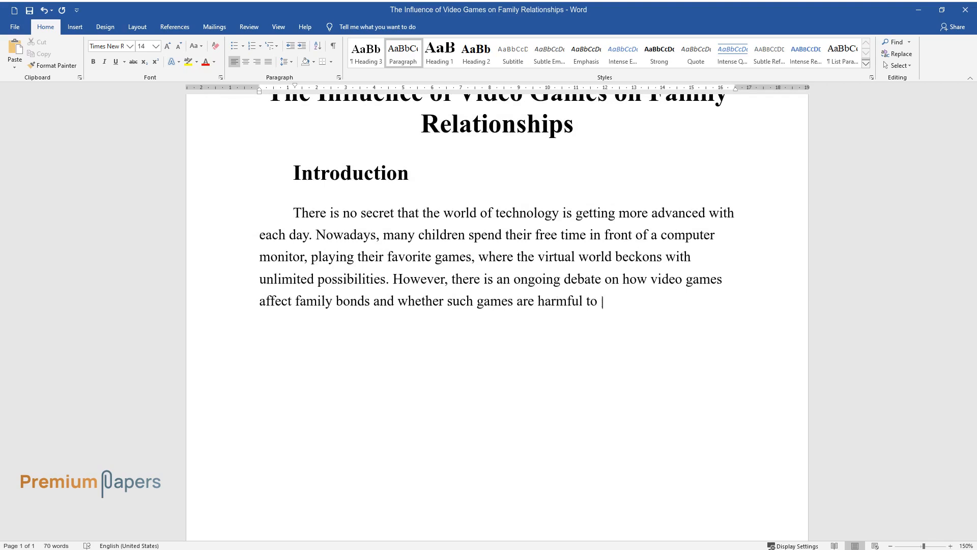
- Finish the introduction on violence concerns, stereotypes, and video games' benefits for parents and children
type("children since this type of enterta")
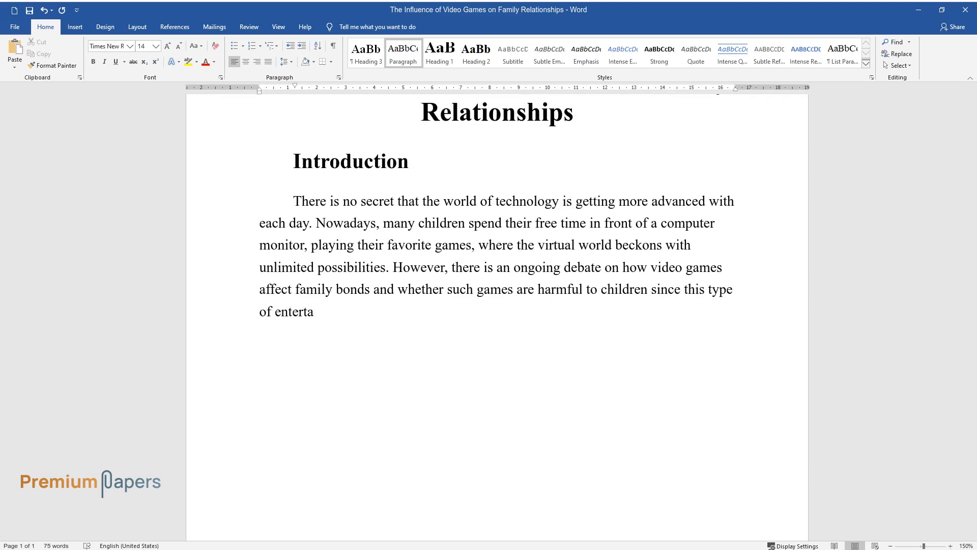
type("inment may lead to violence, aggression, or lack of empathy. Thus, many")
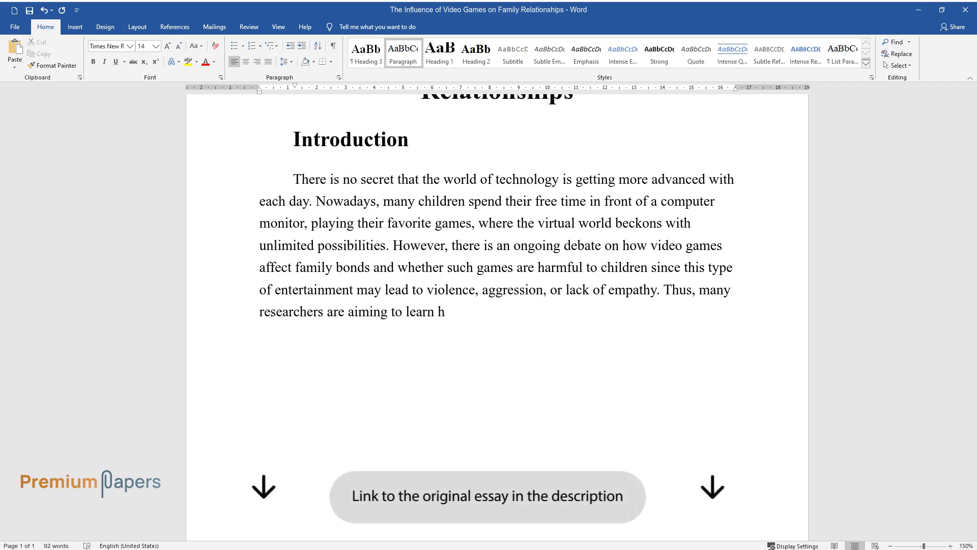
type("ow video games influence communication within")
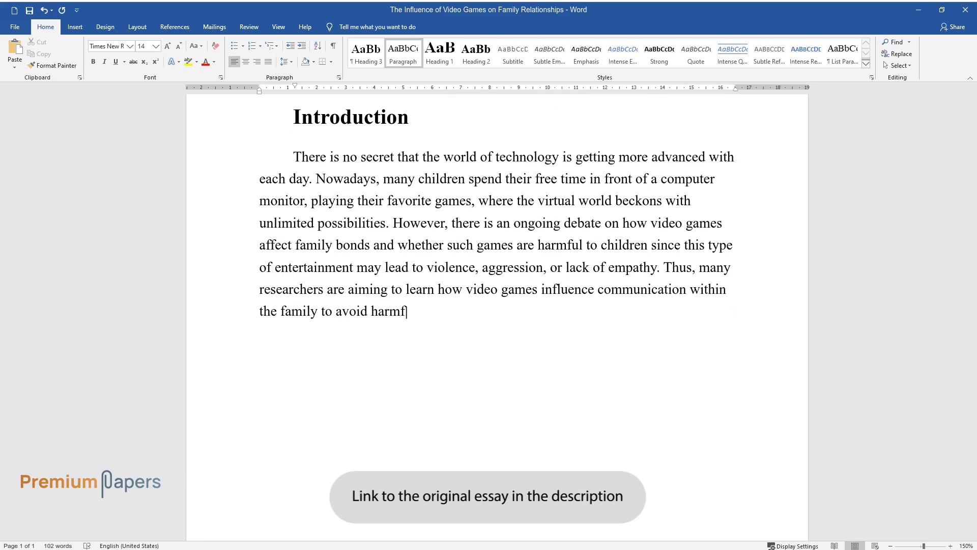
type("ul consequences for children's mental stability. Even")
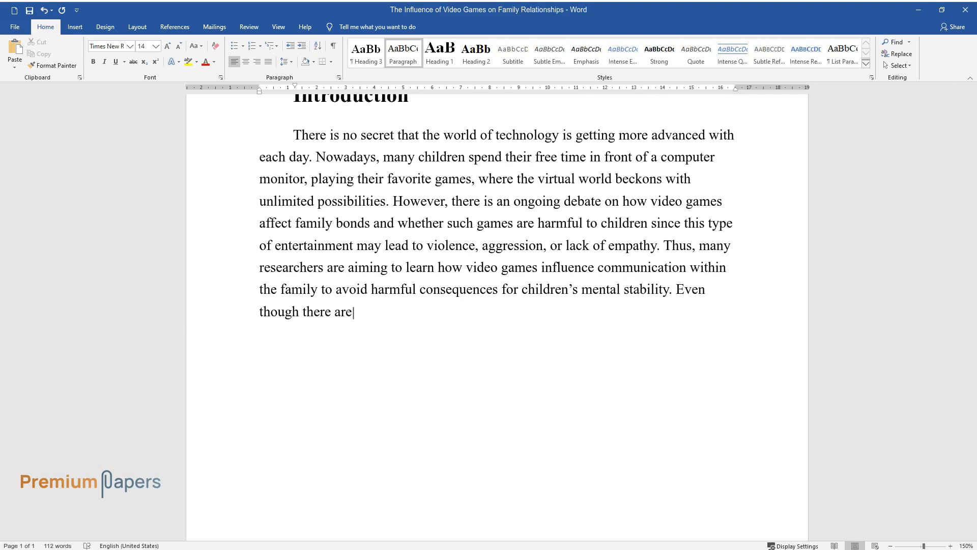
type("many stereotypes about video games, they can benefit family")
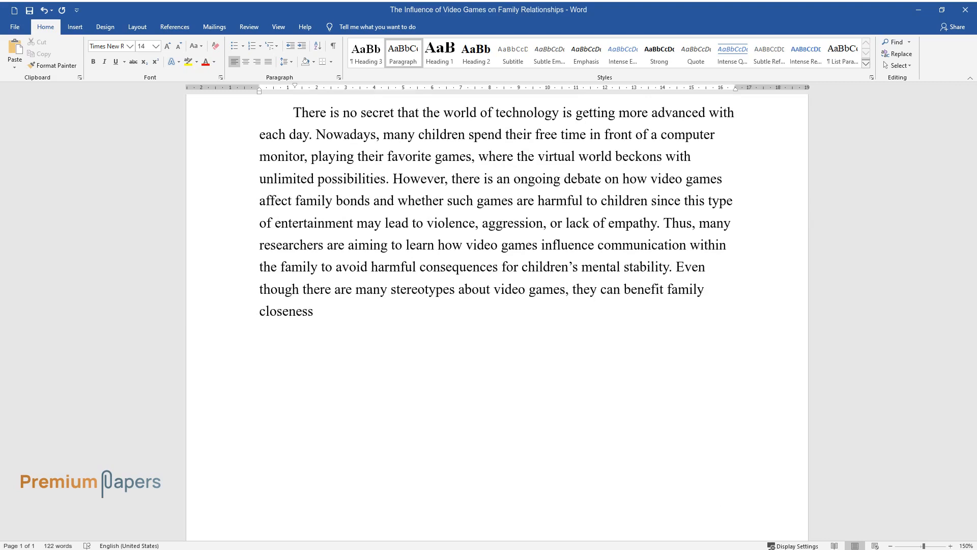
type("by using this activity to improve")
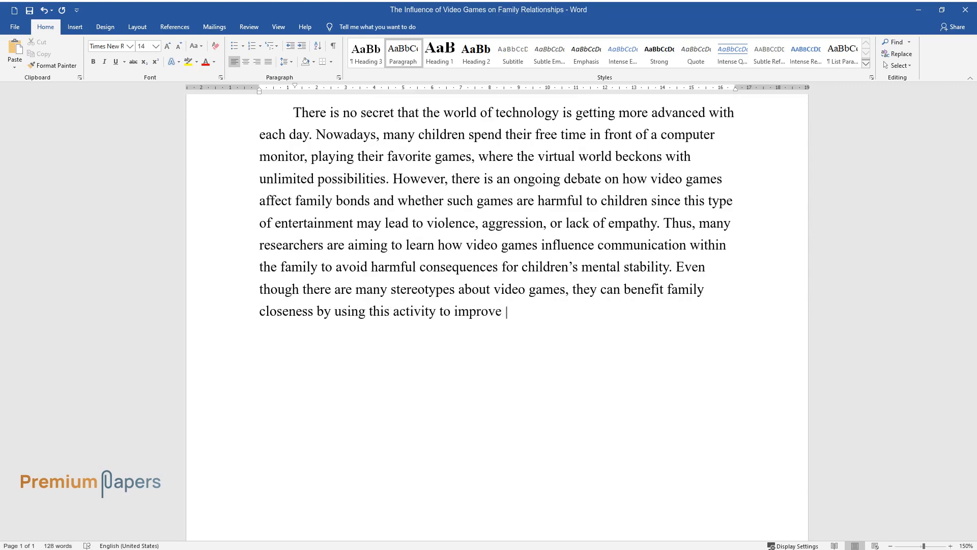
type("relationships between parents and c")
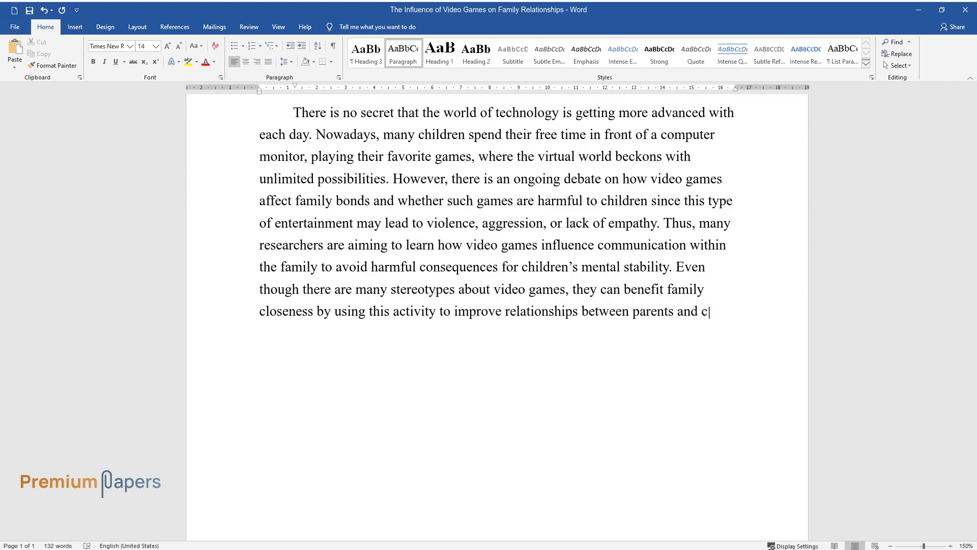
type("hildren. It is irrational to ignore")
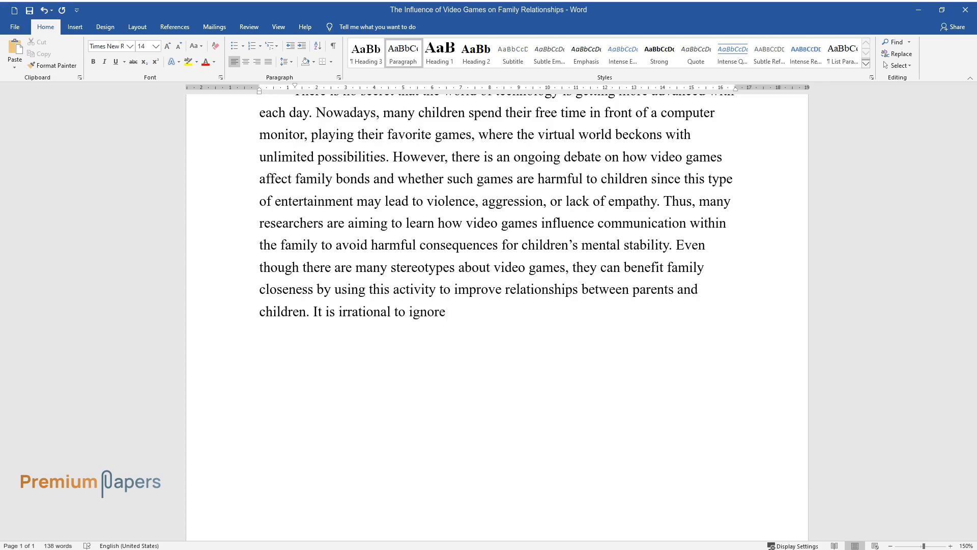
type("the potential benefits video games can bring to")
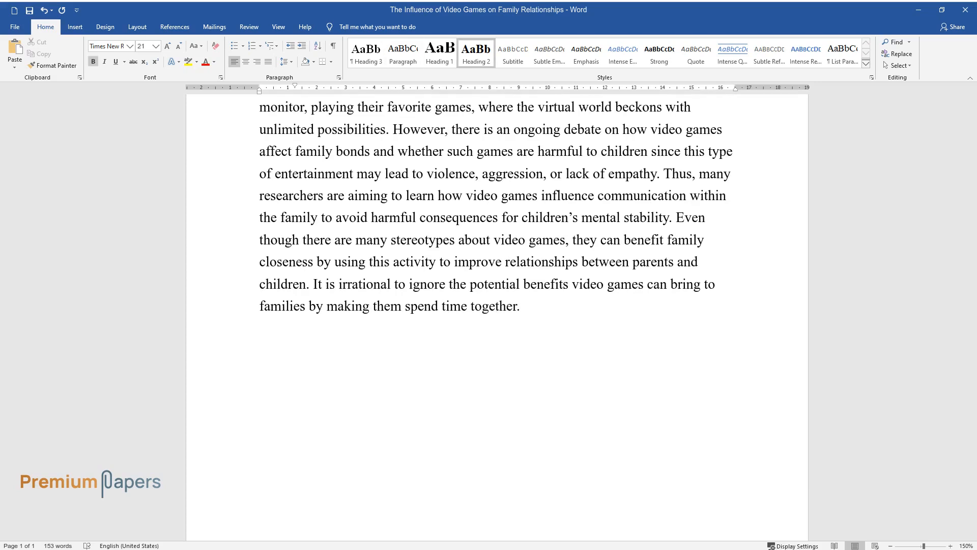
- Add the Argumentation heading and introduce Wang et al.'s 'Families that play together stay together' study
type("Argumentation")
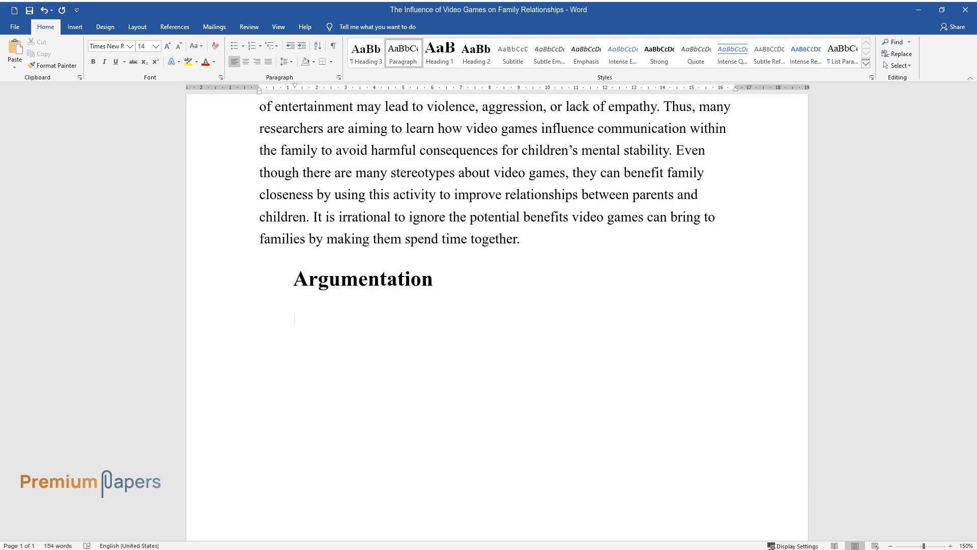
type("Video games are an i")
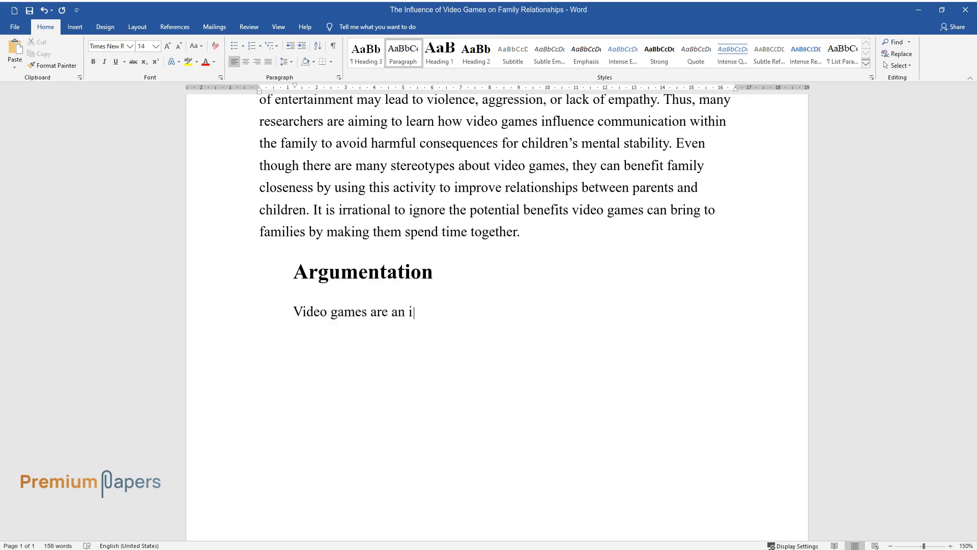
type("nnovative tool to improve relationships within th")
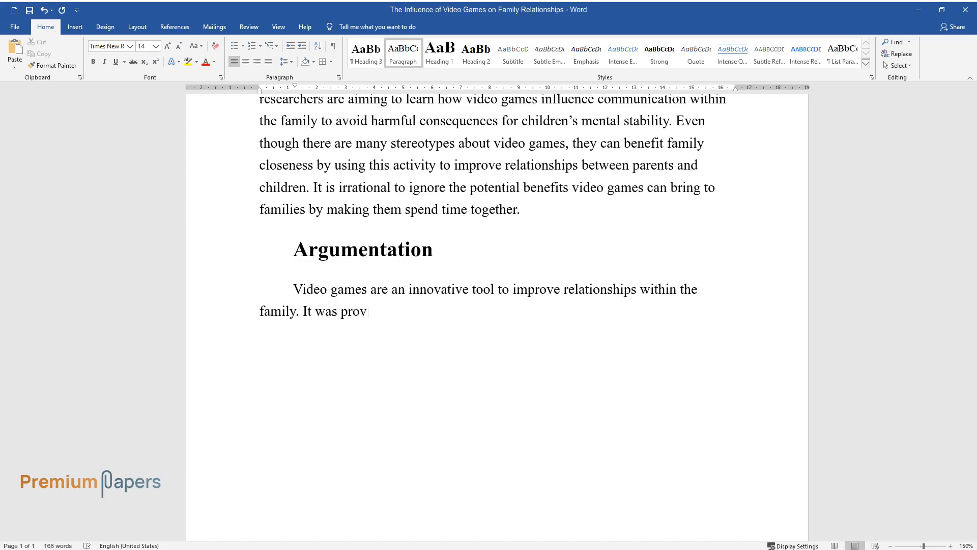
type("en in Wang et al. paper \"Families t")
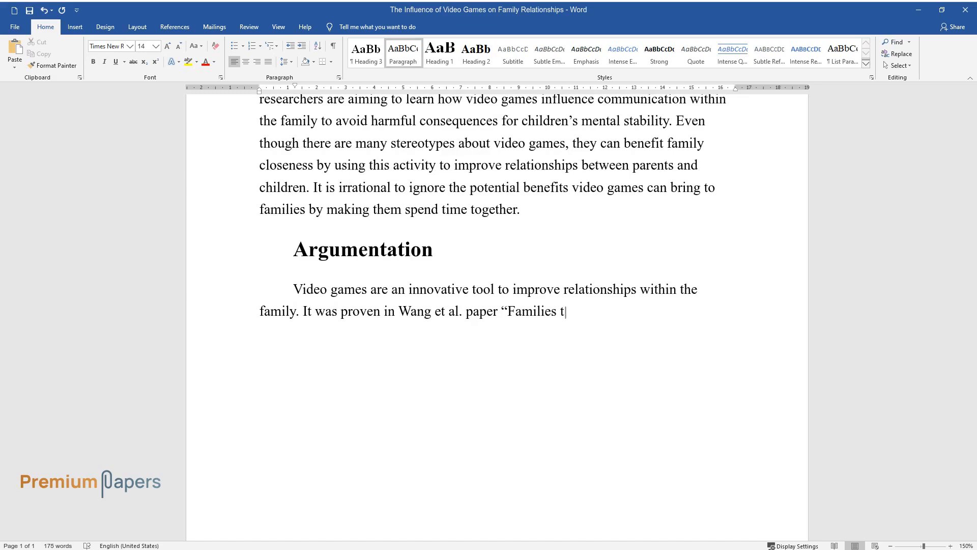
type("hat play together stay together: Investigating family bonding through")
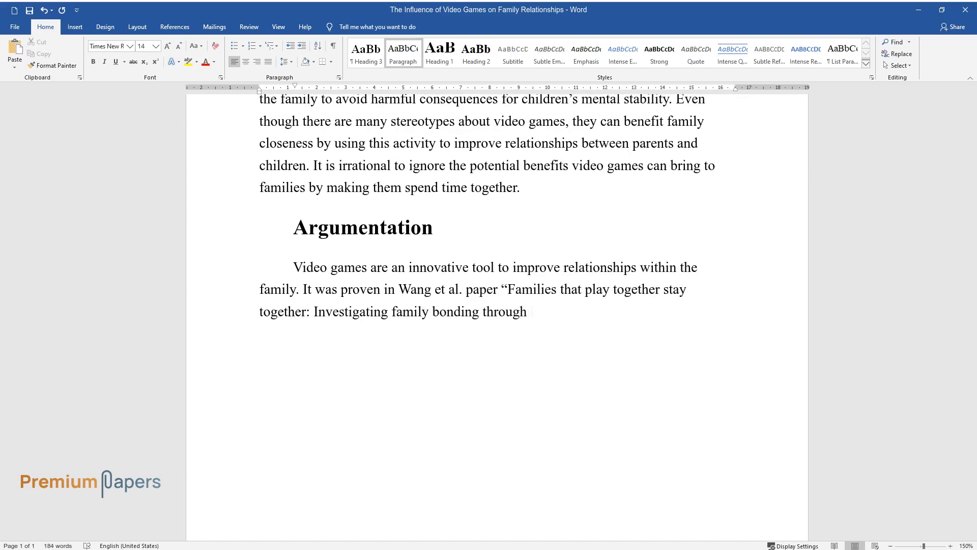
type("video games.” The main topics of th")
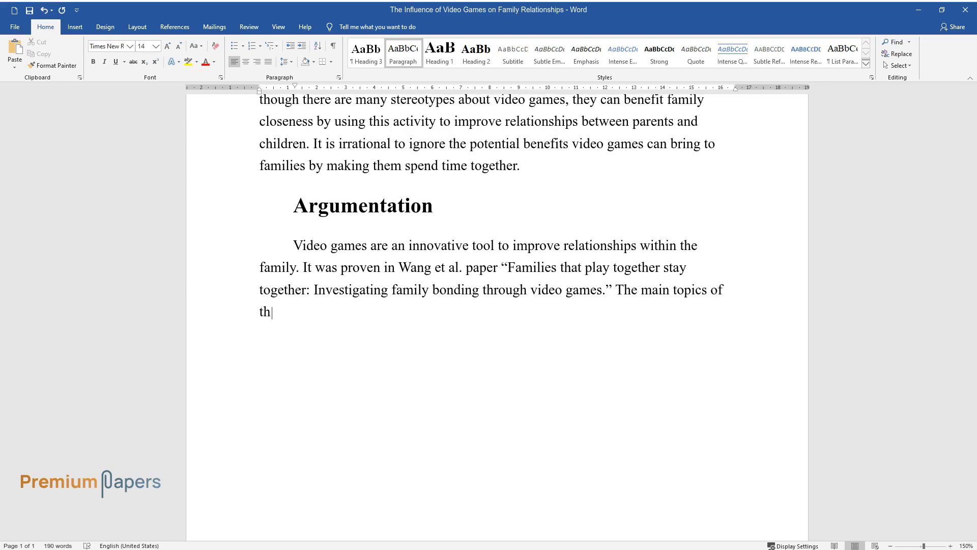
type("e examination were the contribution of video games to building relationships")
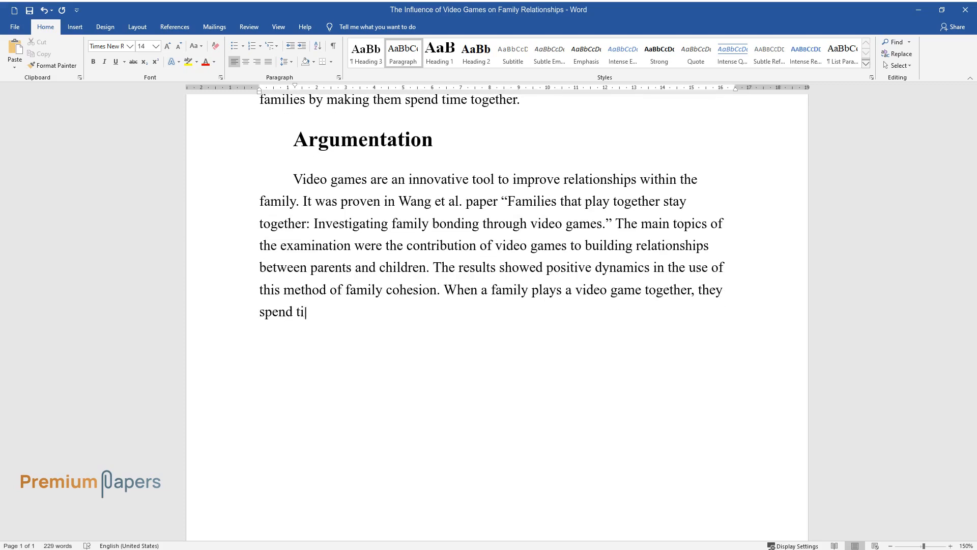
type("me together, which may advance thei")
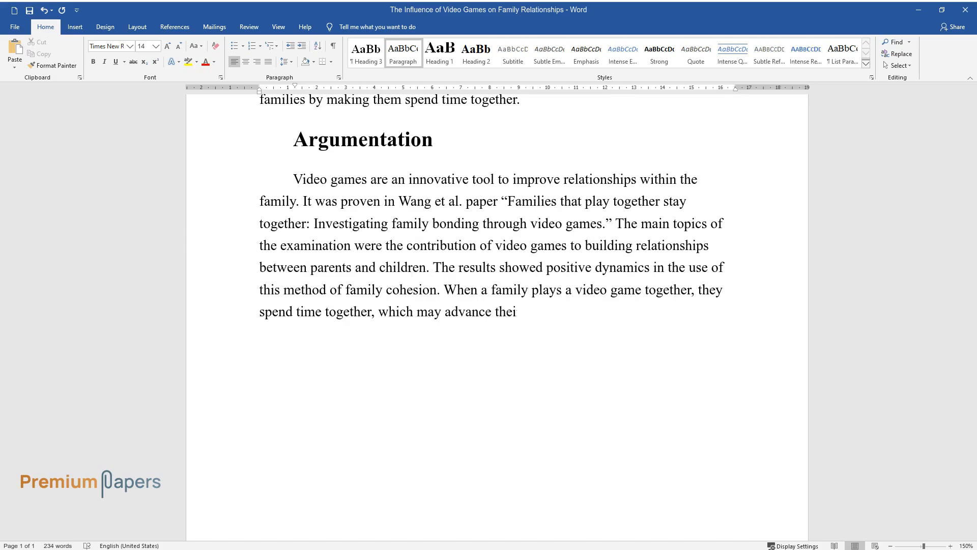
type("r ties. It was noted that this choi")
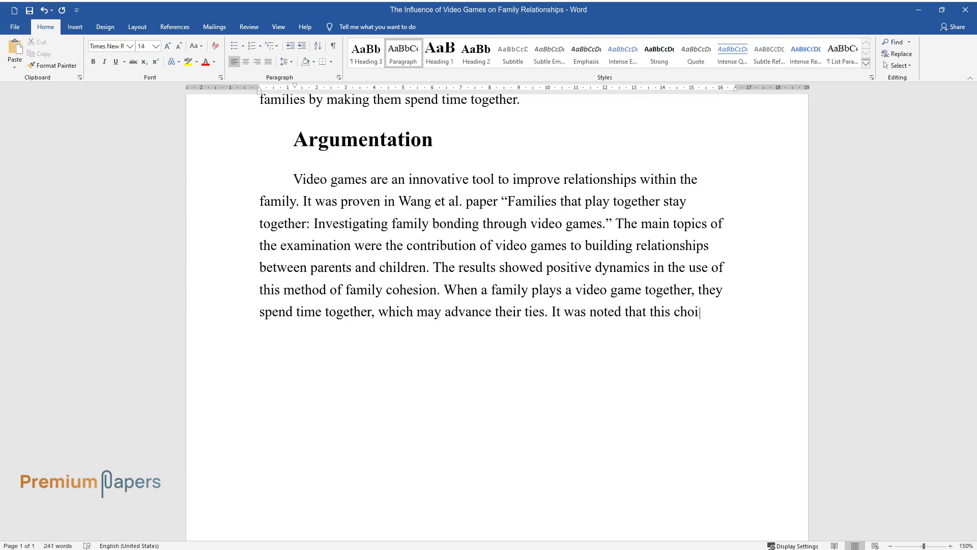
type("ce was made since this activity is")
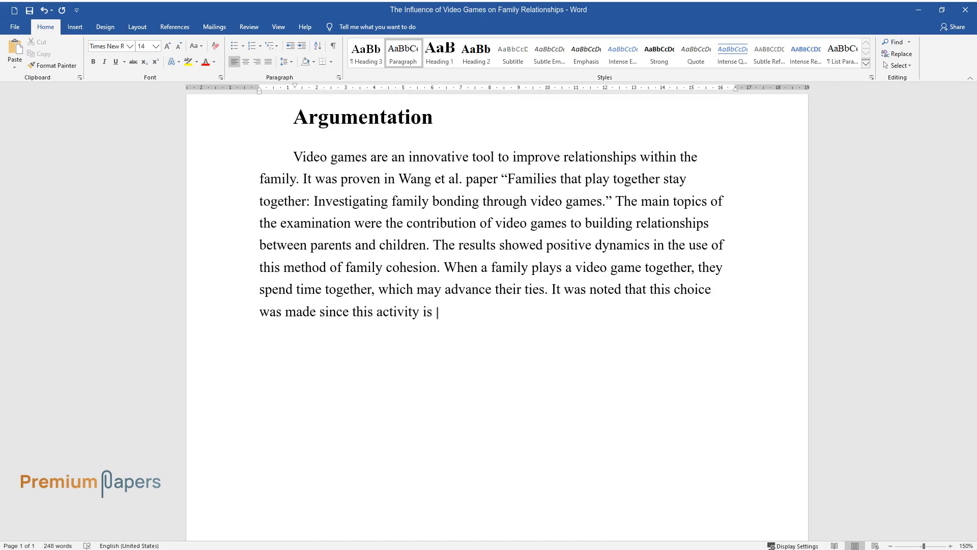
- Continue with improved communication, mutual understanding between generations, and fewer family misunderstandings
type("popular entertainment, especially a")
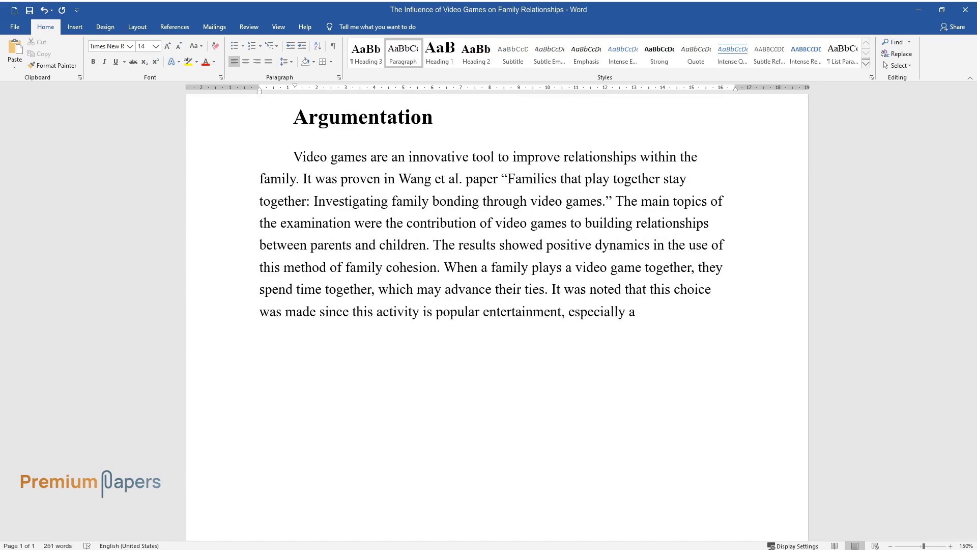
type("among the younger generation. In add")
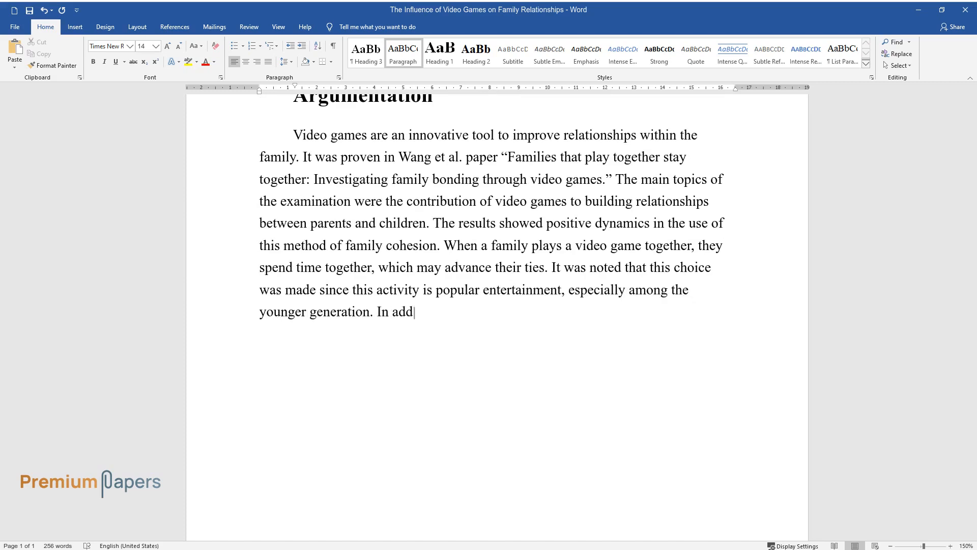
type("ition, not only does playing video")
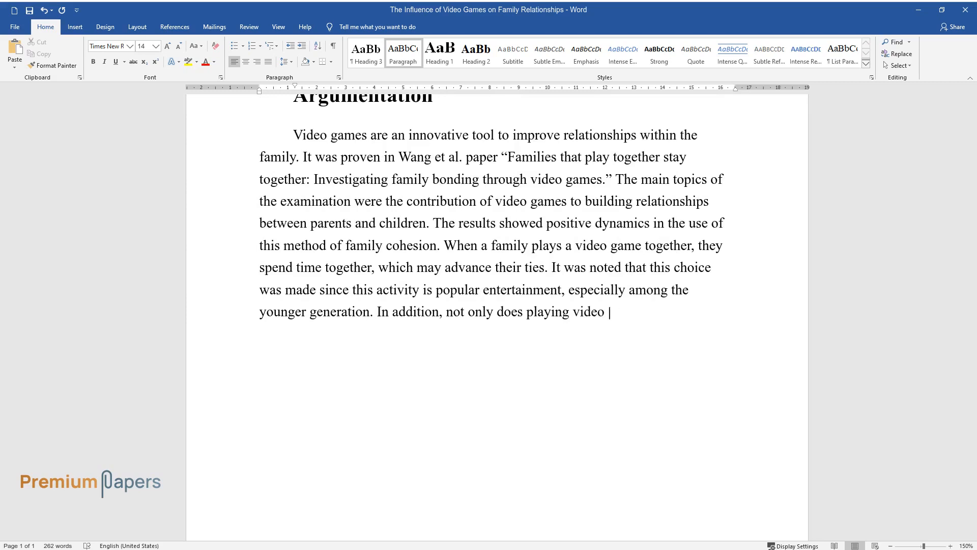
type("games suggest a significant improve")
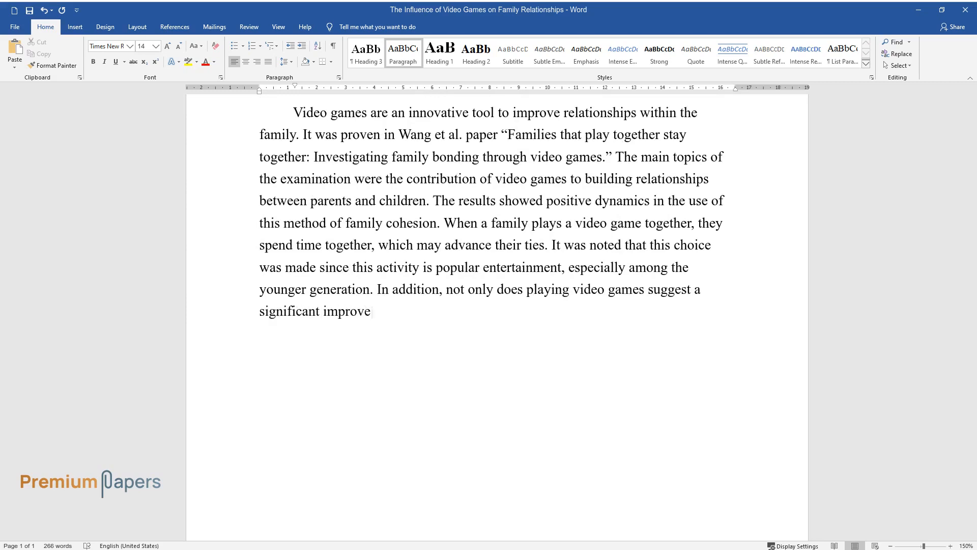
type("ment in the quality of communication but also helps family")
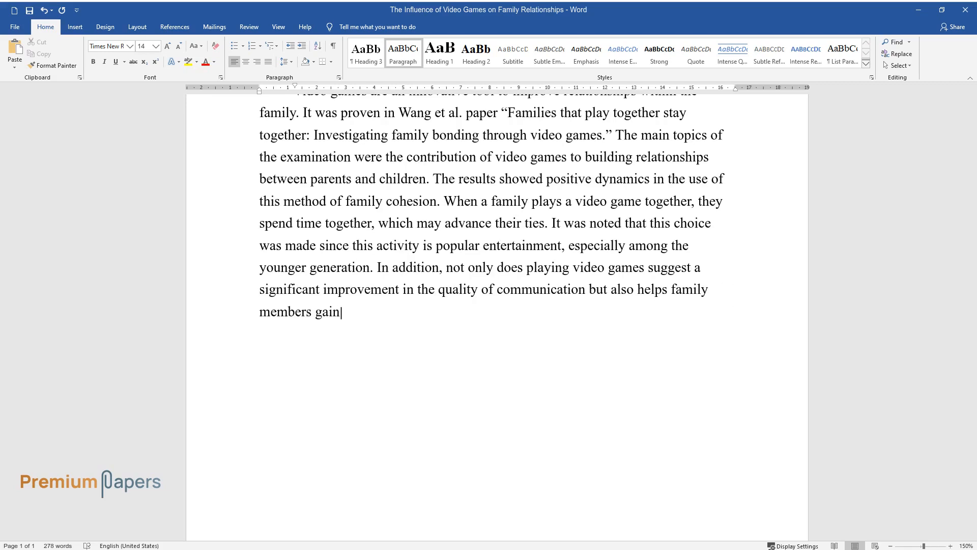
type("an understanding of each other and possibly learn valuable")
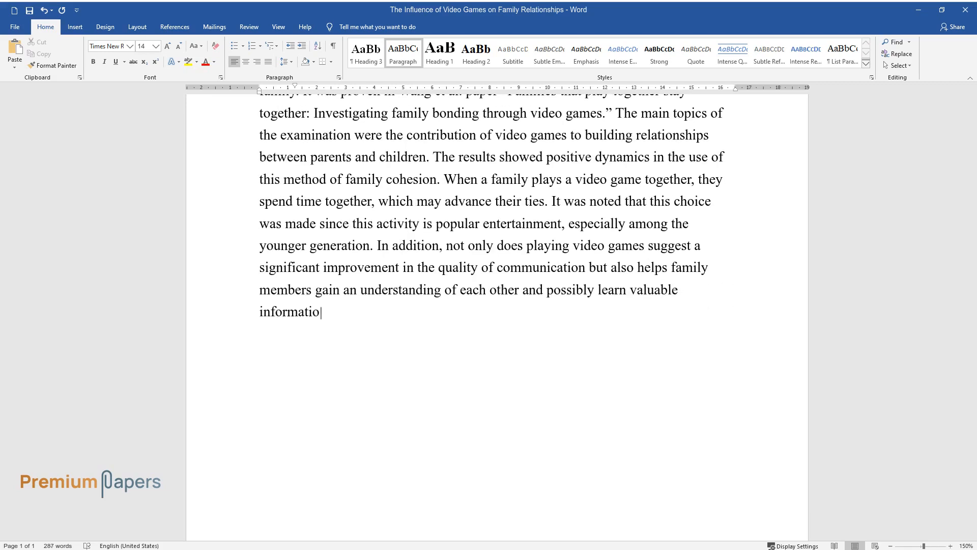
type("n about themselves. The adult gener")
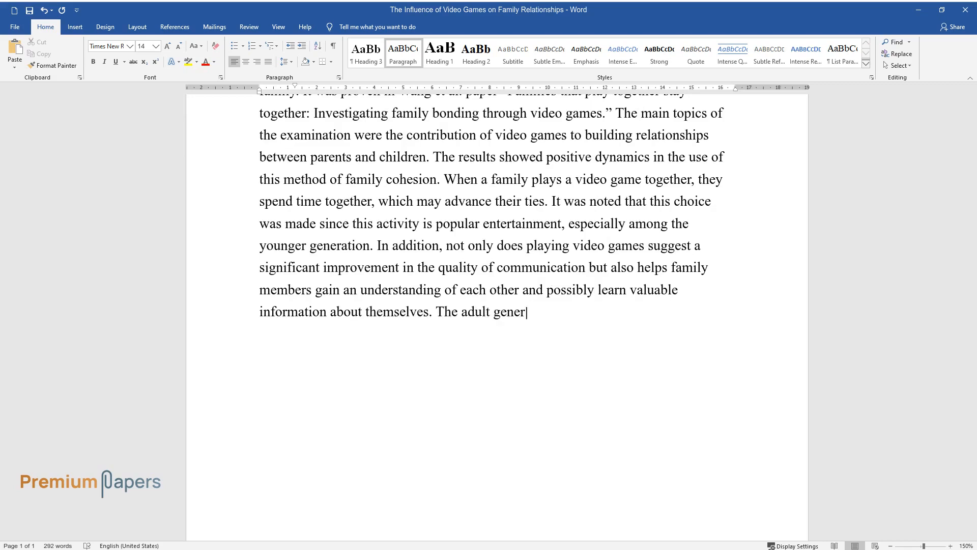
type("ation can realize and understand things that the younger generation is")
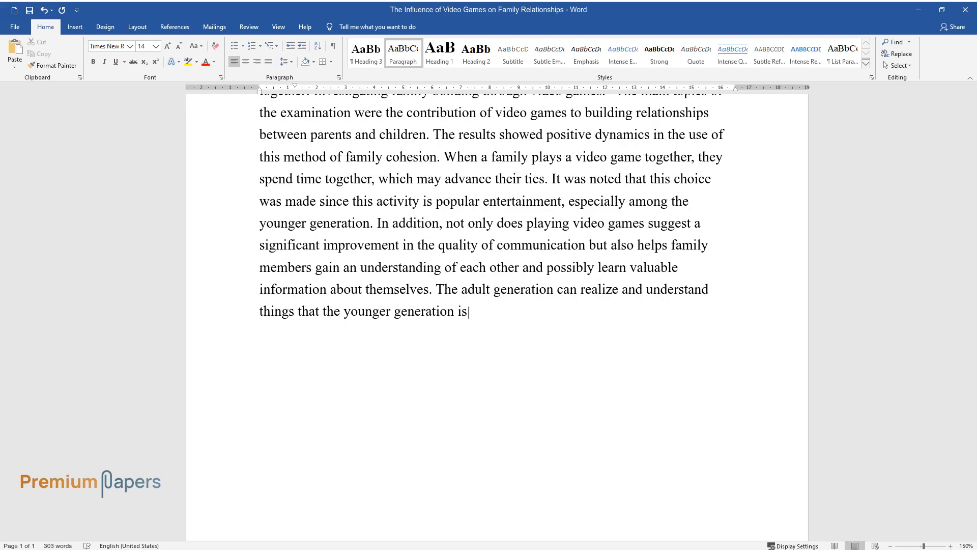
type("interested in. This is an important statement")
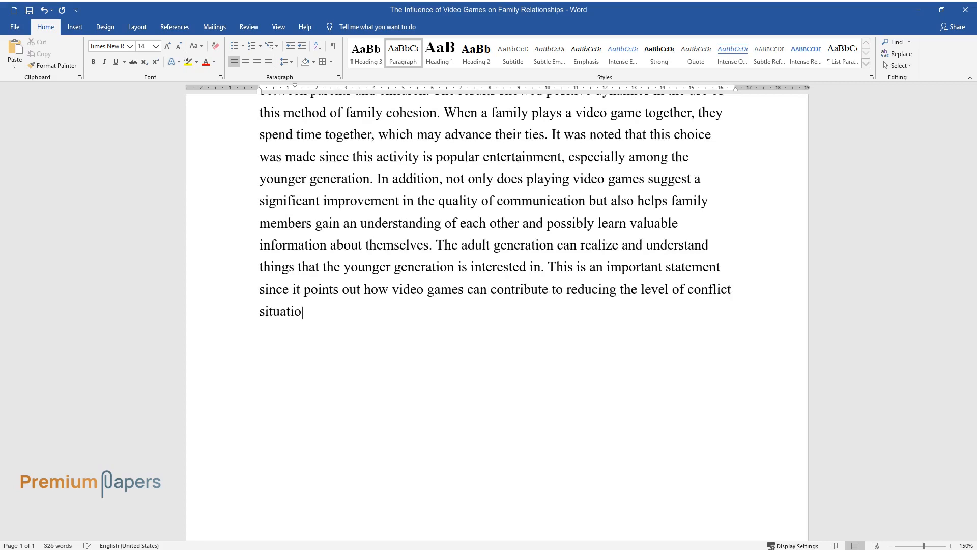
type("ns in families that may arise due to misunderstandings.")
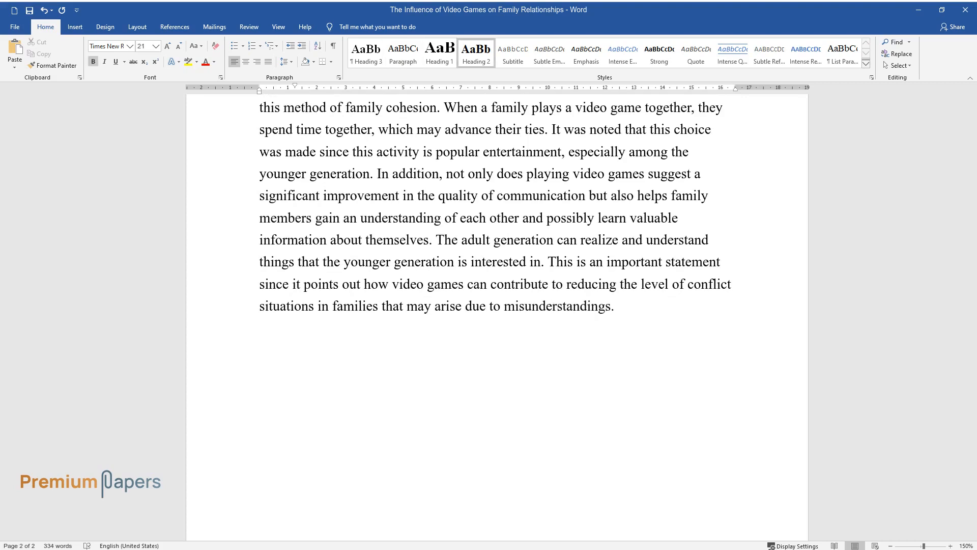
- Add the Counter Argumentation heading and discuss aggression as part of game dynamics
type("Counter Argumentation")
type("Howe")
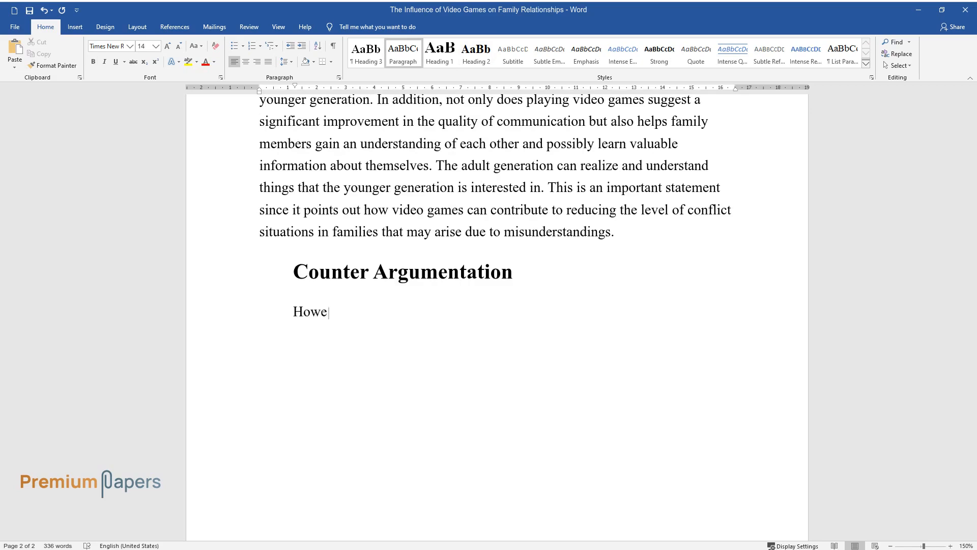
type("ver, there is an opinion that video")
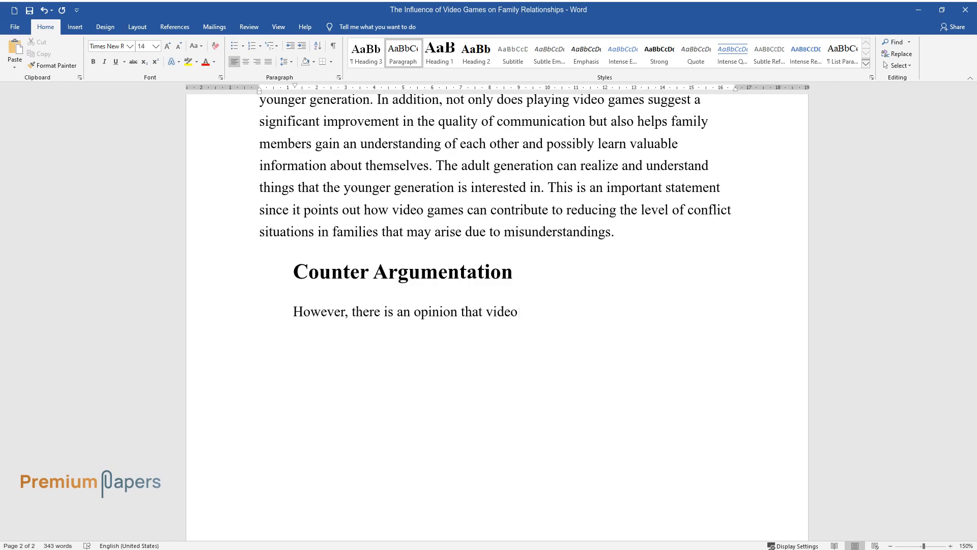
type("games can provoke undesirable behavior and characteristics in childr")
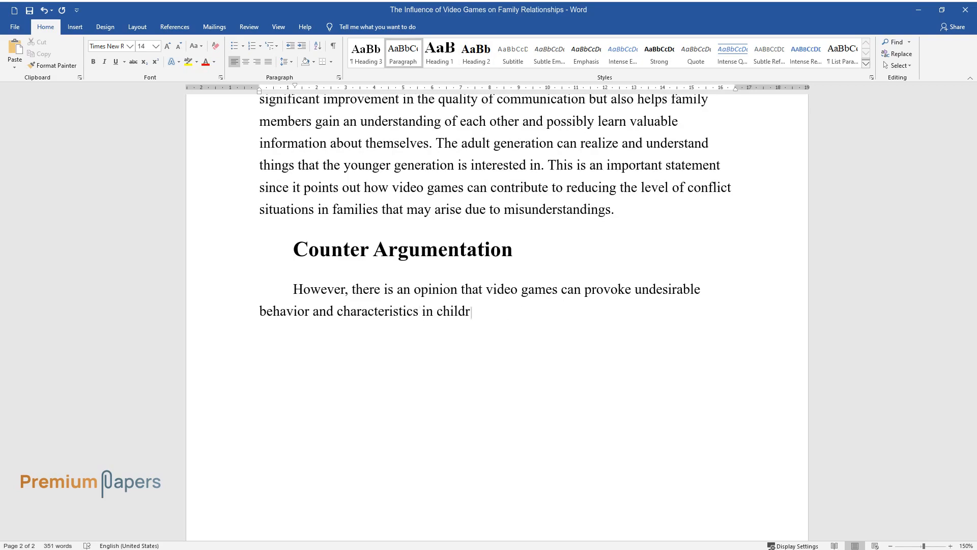
type("en. In this case, it is crucial to")
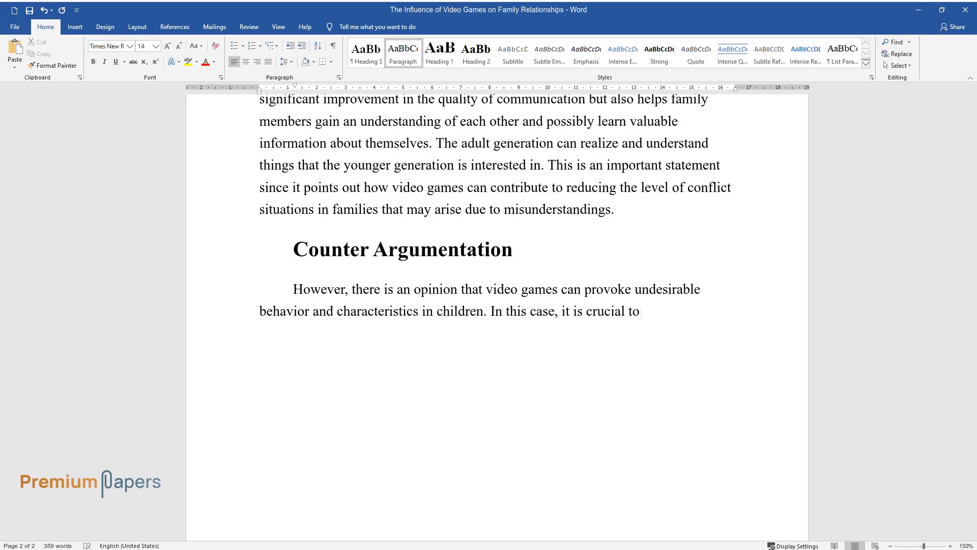
type("consider such psychological princi")
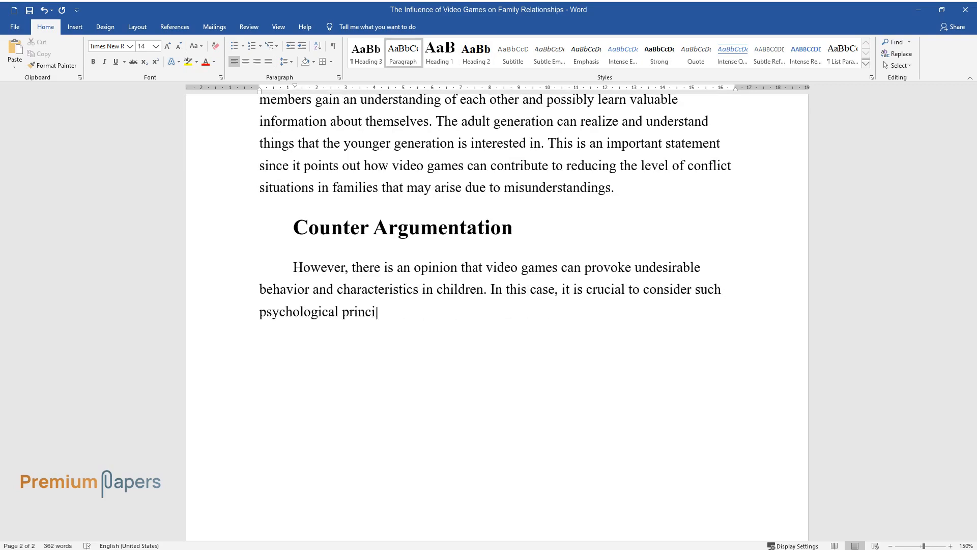
type("ples as violence, empathy, bonding, competition, and")
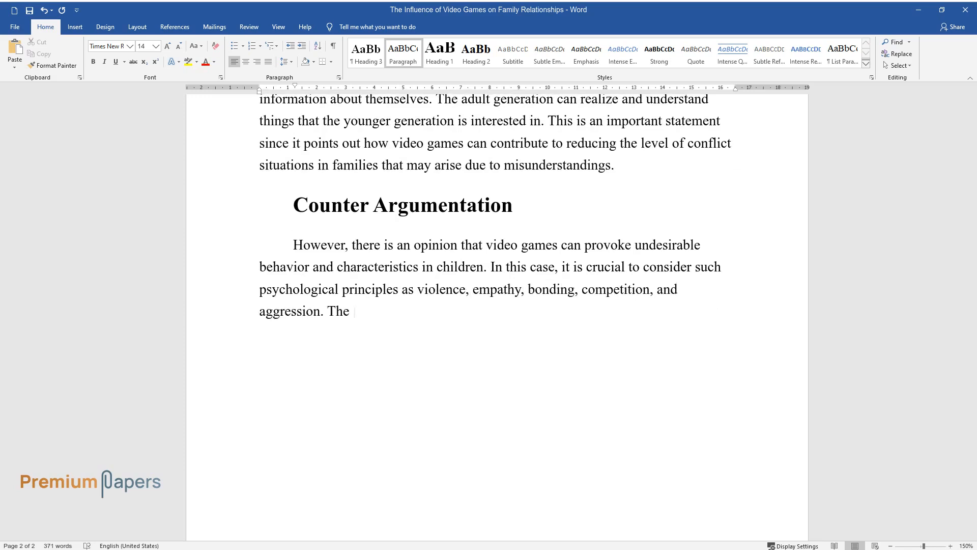
type("latter is noted as \"aggression cov")
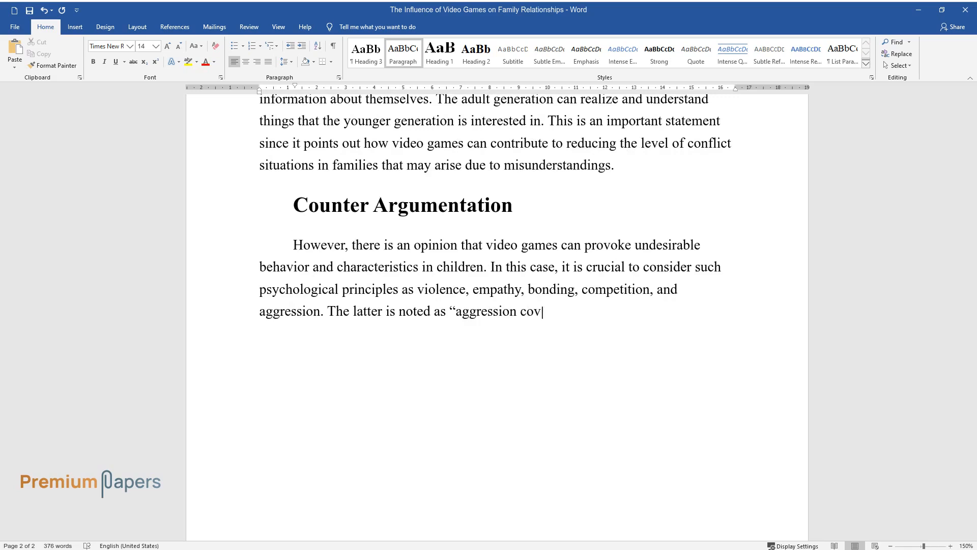
type("ers the structural characteristics")
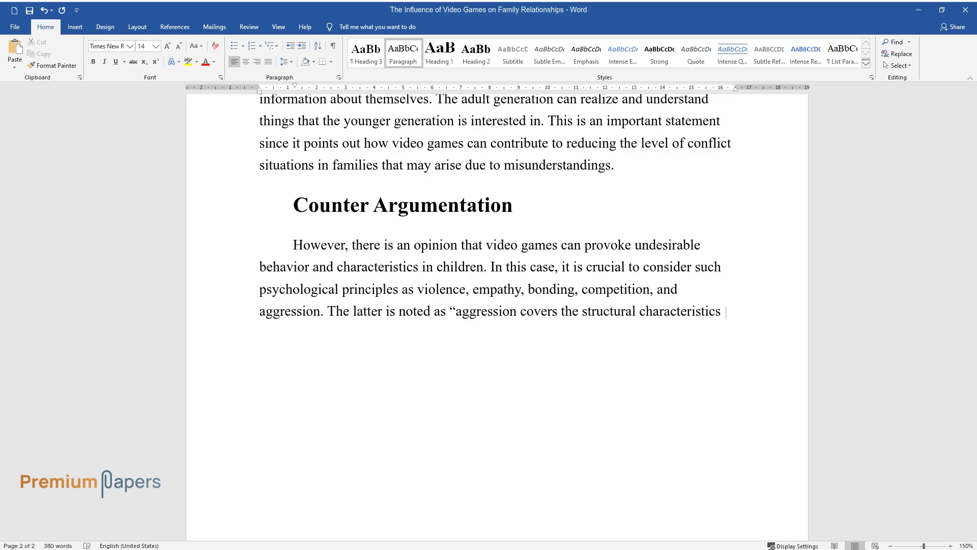
type("also defined as an integral part o")
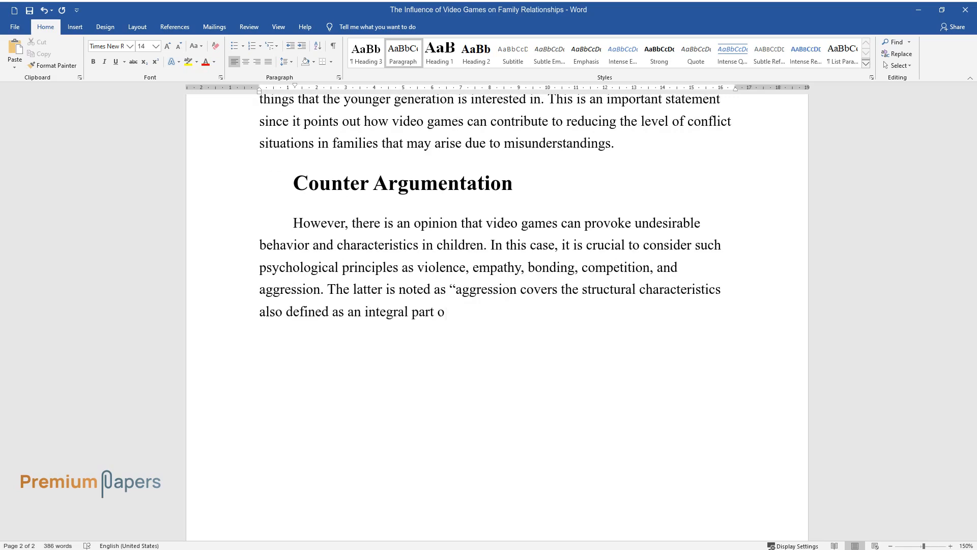
type("f the game dynamic,\" which determin")
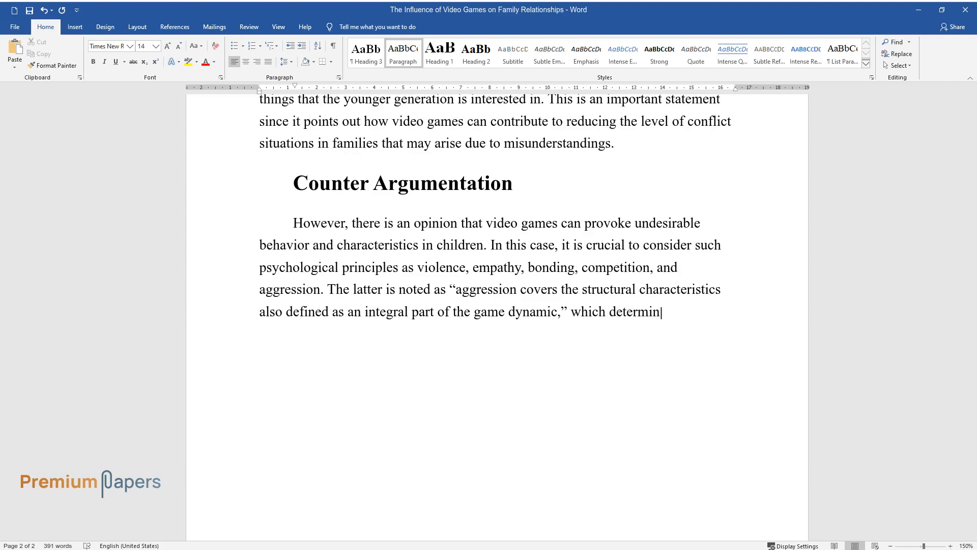
type("es the careful use of games. There")
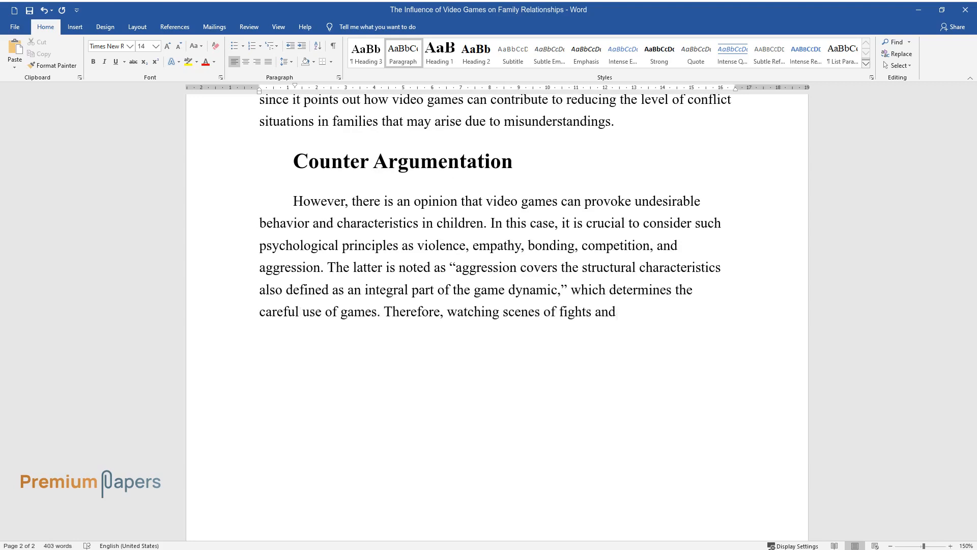
- Describe children imitating violent behaviour and the scarce research on joint pastimes and communication
type("violent behavior can form a wrong")
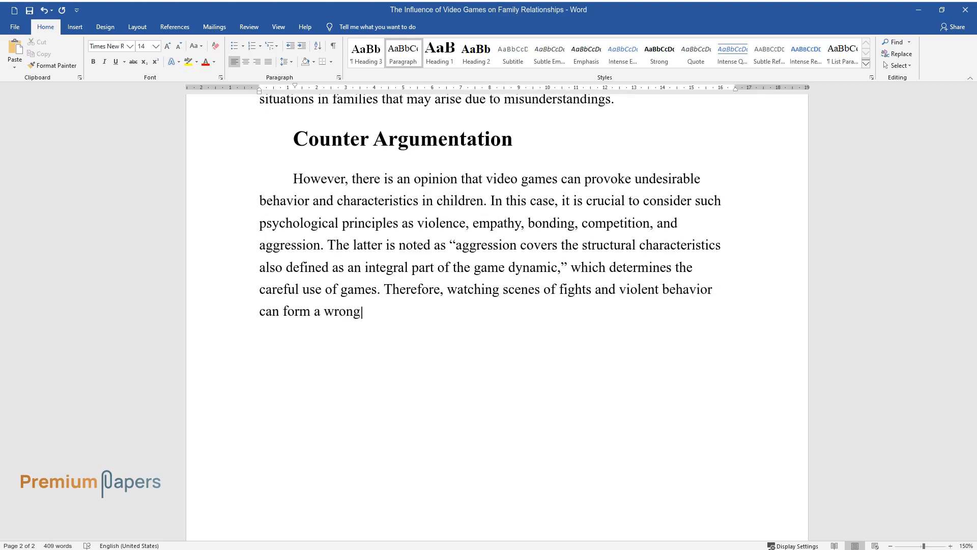
type("perception in children because the")
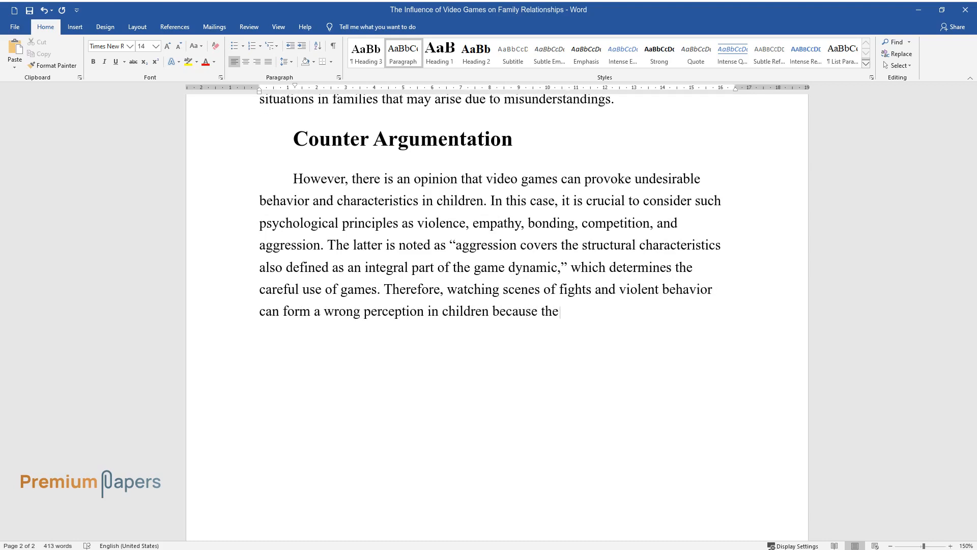
type("they may broadcast the observed model")
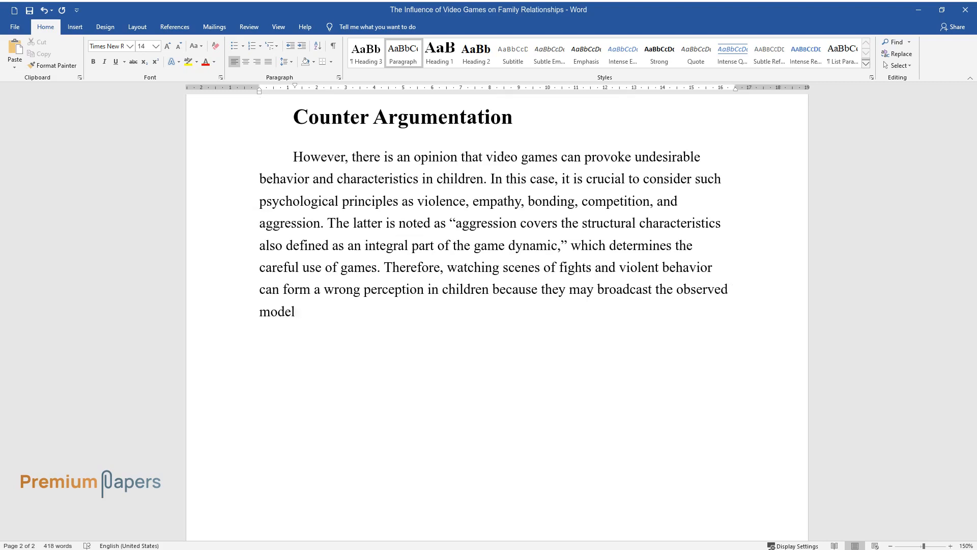
type("s in real life, which can be the re")
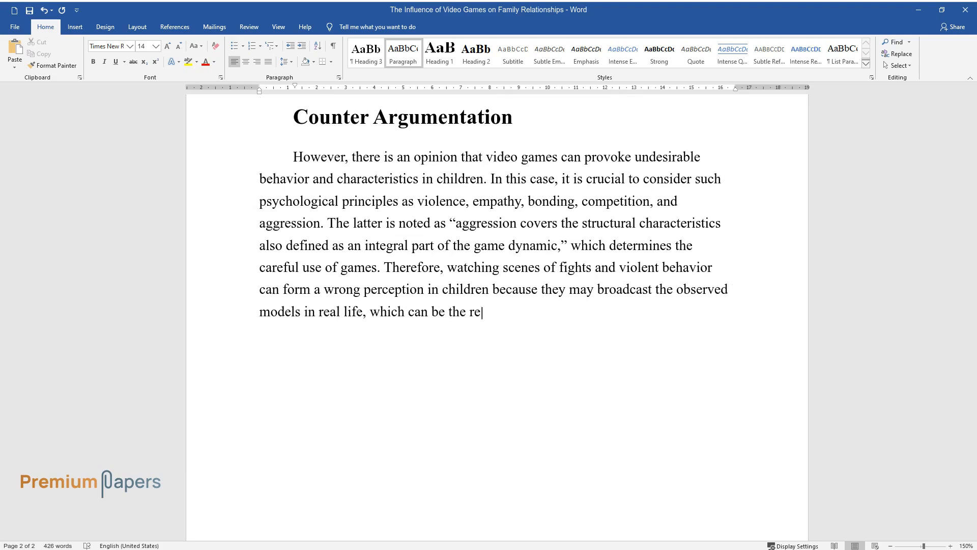
type("sult of deviant behavior. In addition, there is")
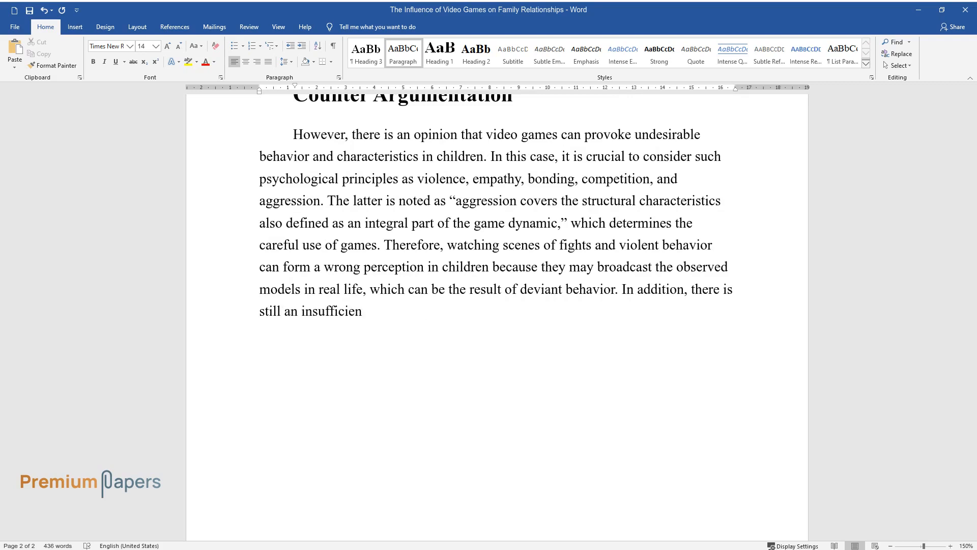
type("t amount of literature on how joint")
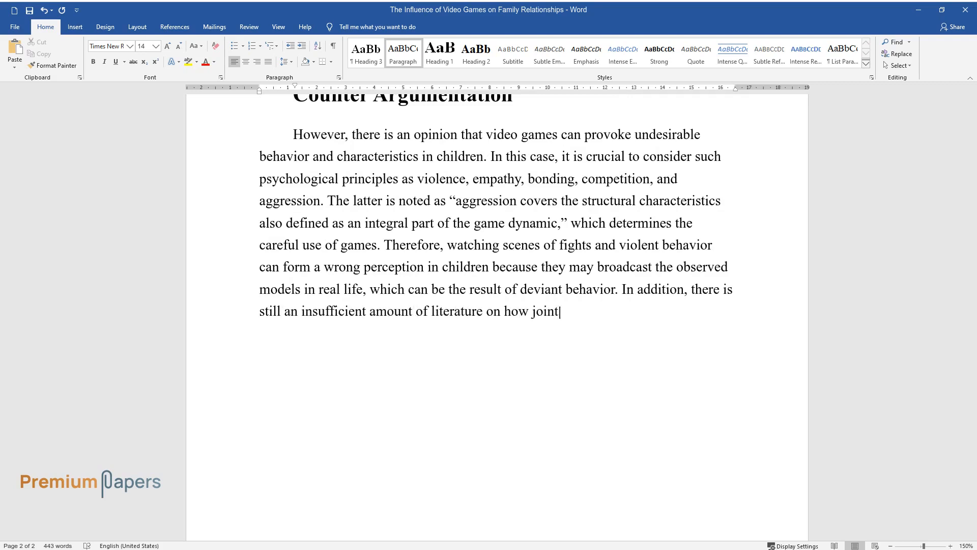
type("entertainment and pastimes affect")
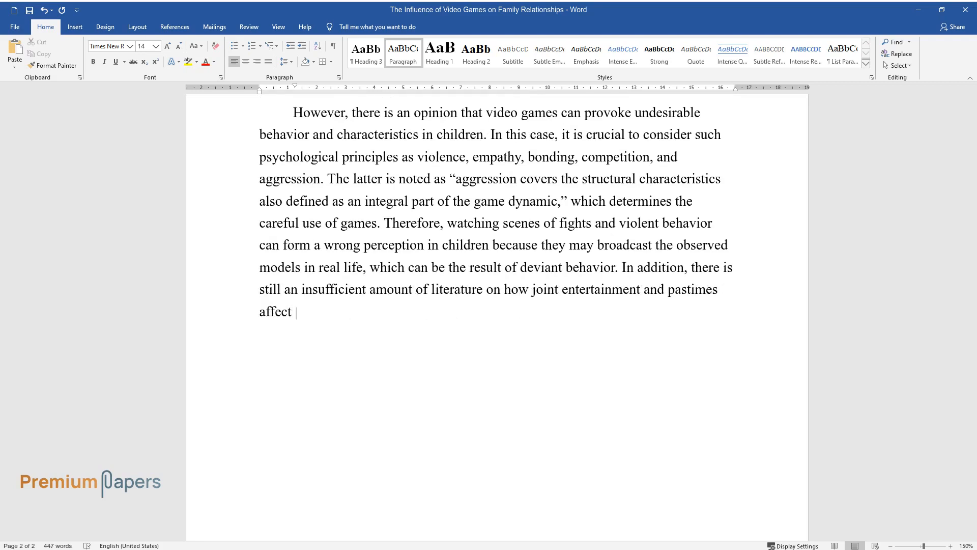
type("interaction and communication between people.")
type("Conclusion")
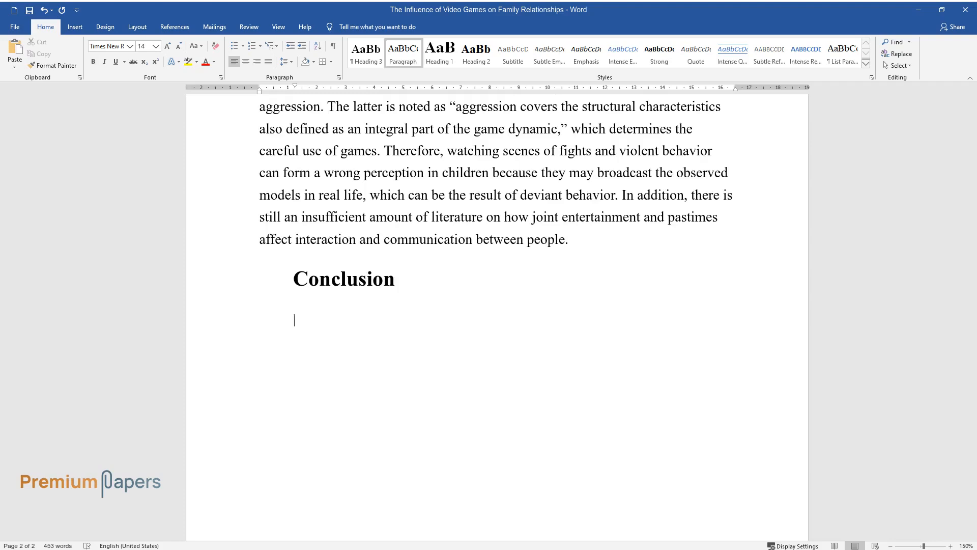
- Begin the conclusion: joint family gaming strengthens relationships and raises satisfaction
type("In conclusion, joint involv")
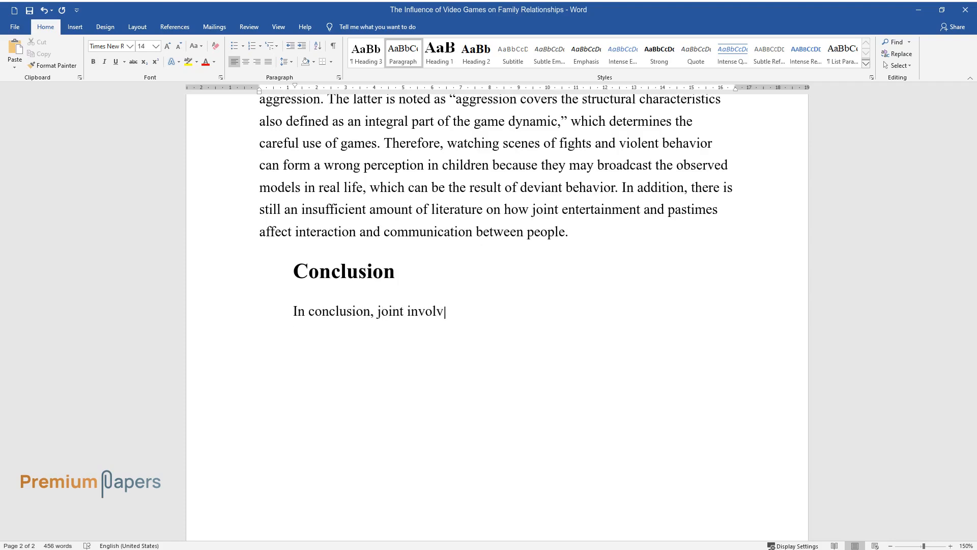
type("ement in video games of the whole family has")
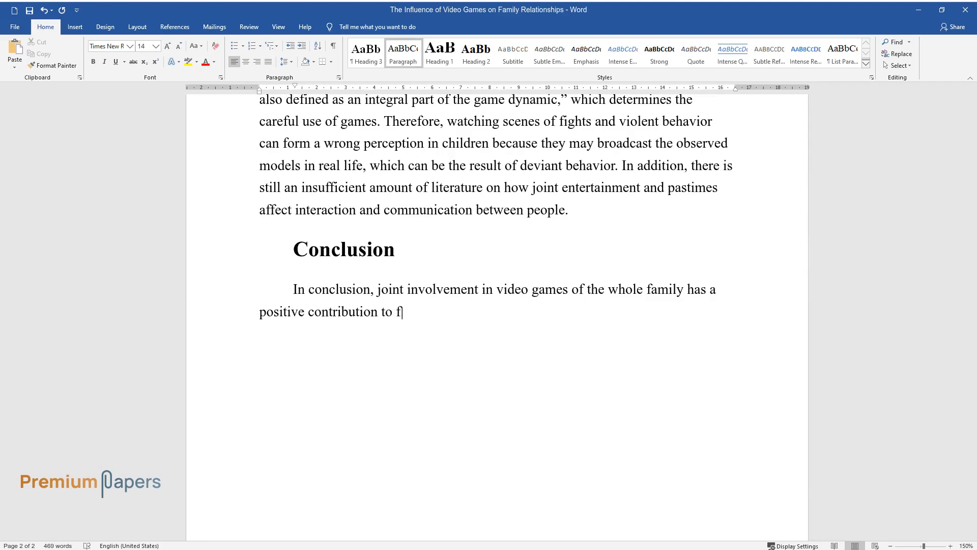
type("amily relationships. Playing video games together in a")
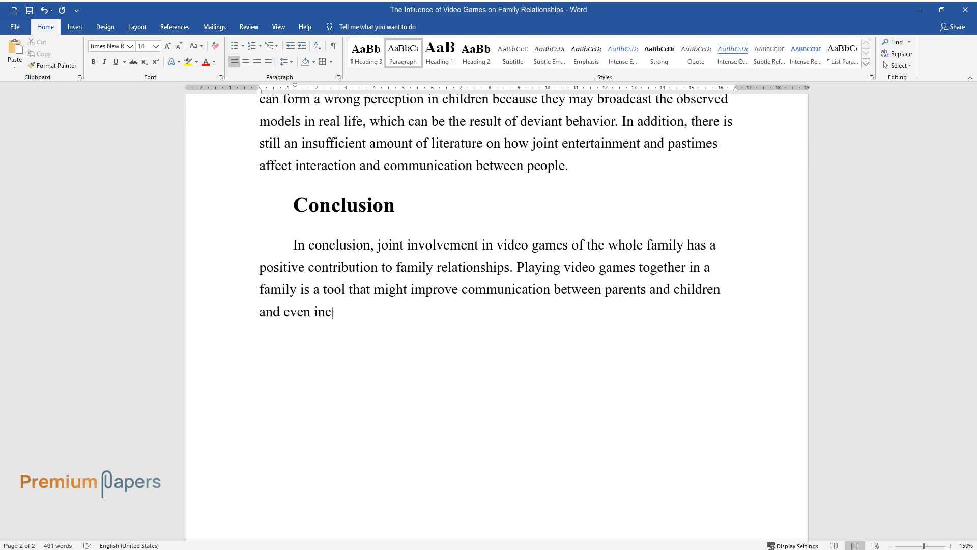
type("rease the level of satisfaction. On")
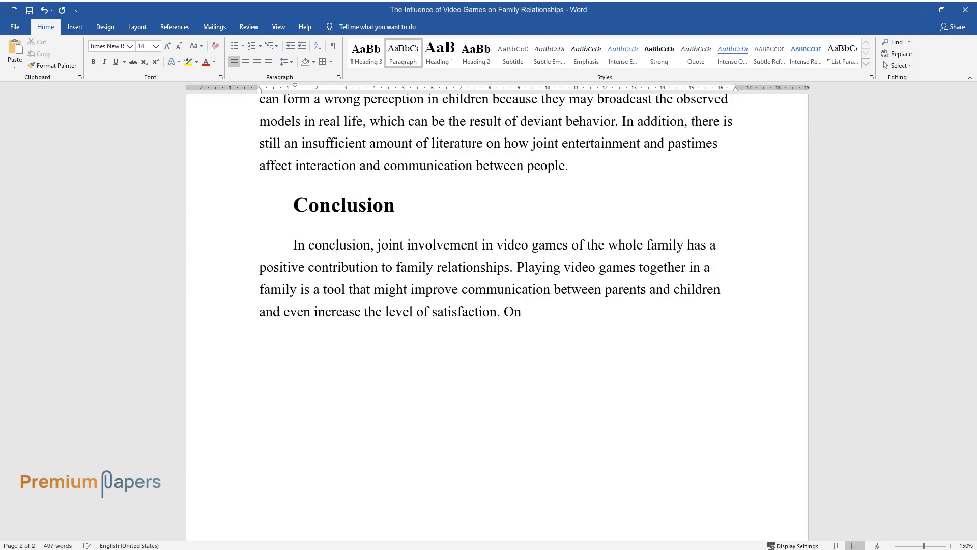
- Add the risks of violence, reduced empathy and aggression, and note on listening to children
type("the other hand, there is an opinion")
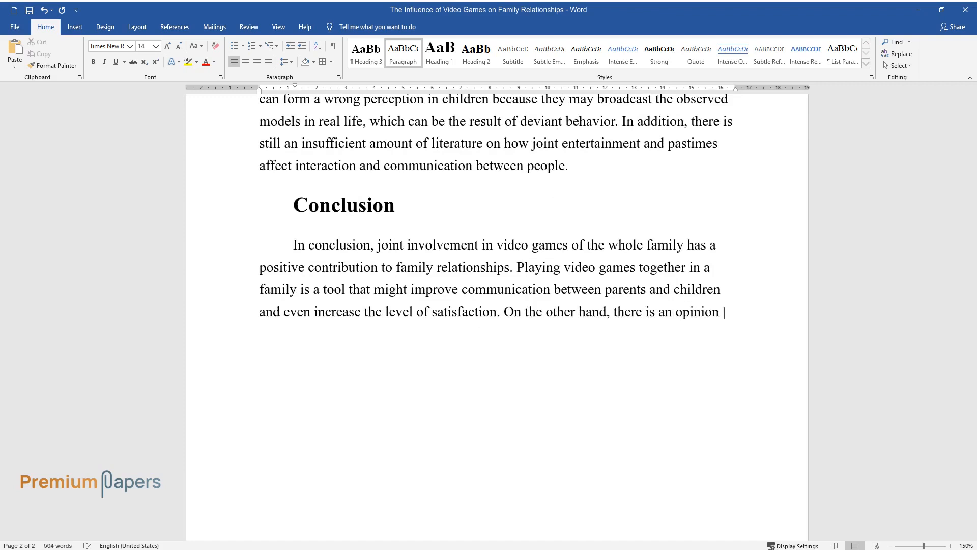
type("that too much exposure of children to")
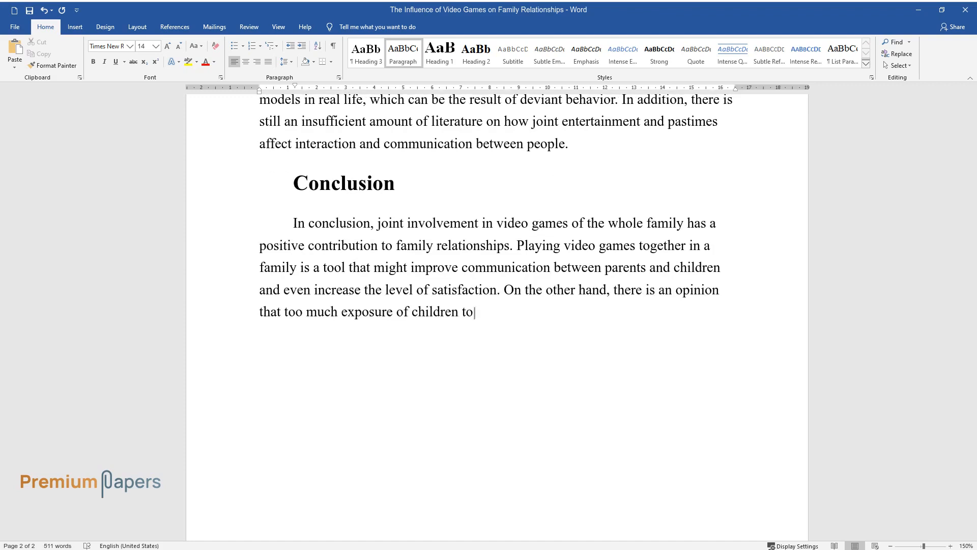
type("video games can provoke violent characteristics, as well as a decrease i")
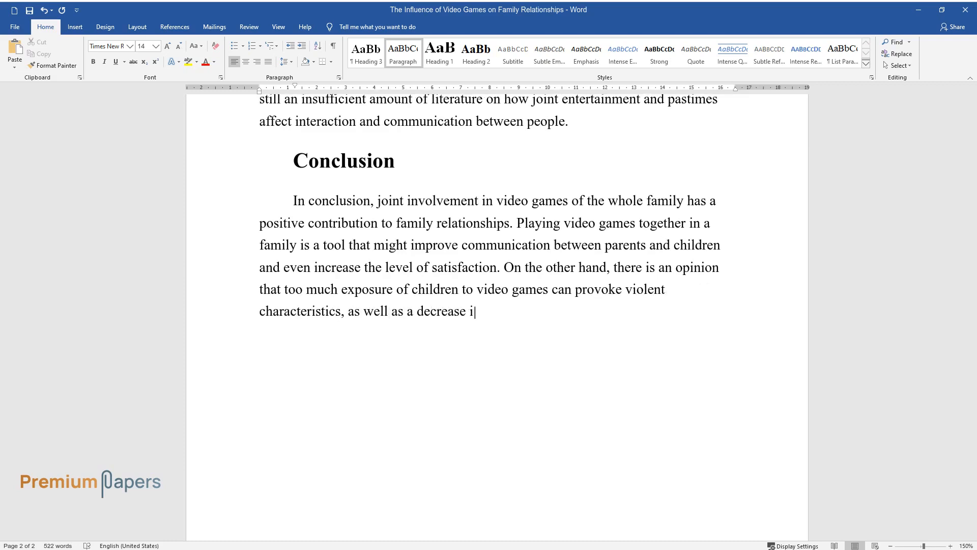
type("n empathy and an increase in aggress")
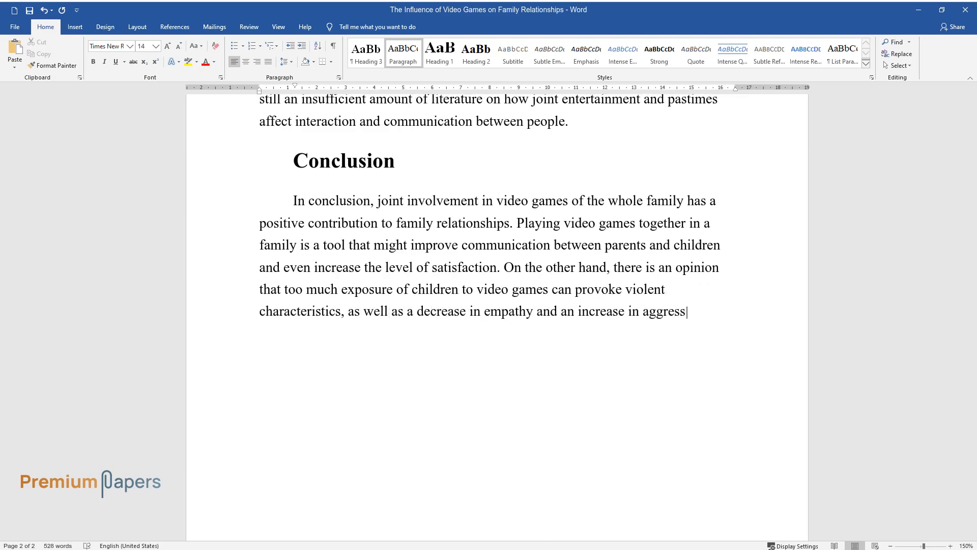
type("ion. It is worth noting that when pl")
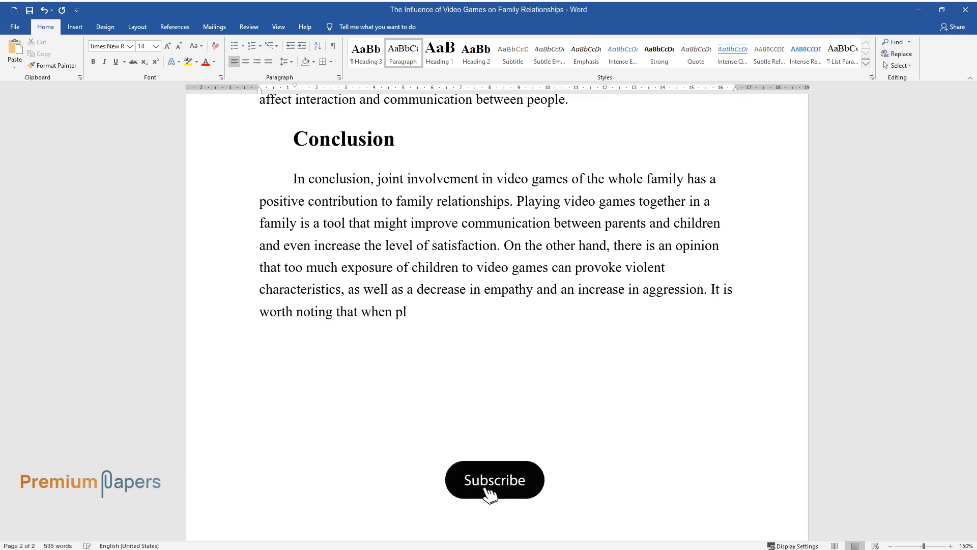
left_click(495, 480)
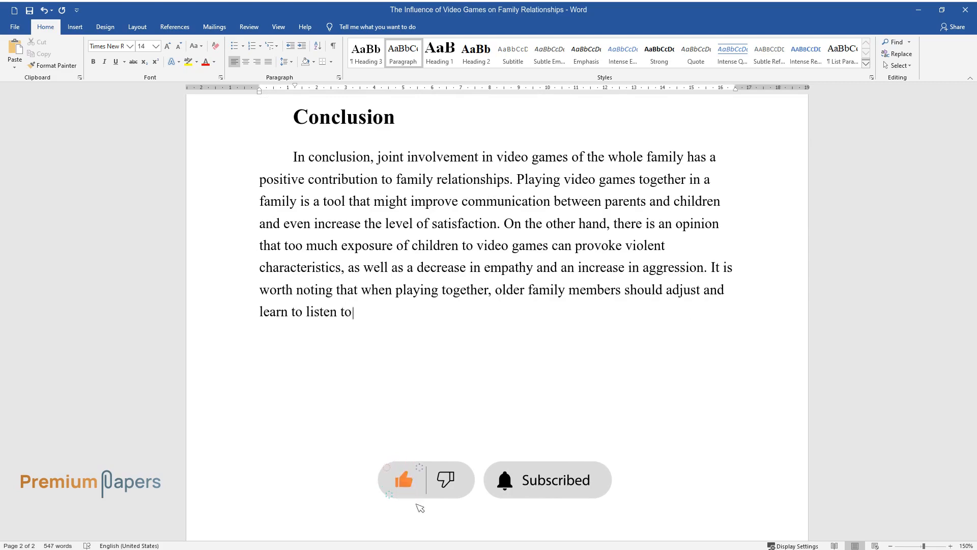
type("children since they are more develo")
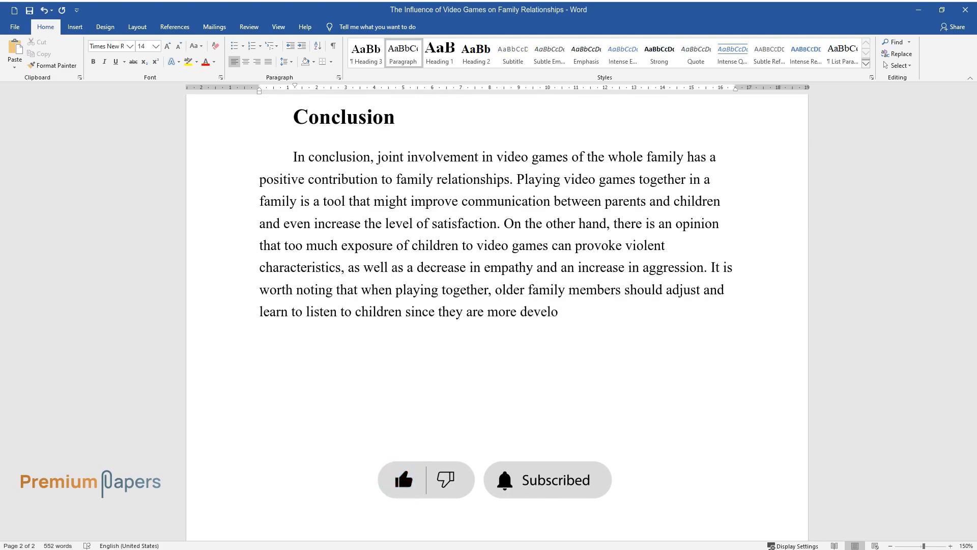